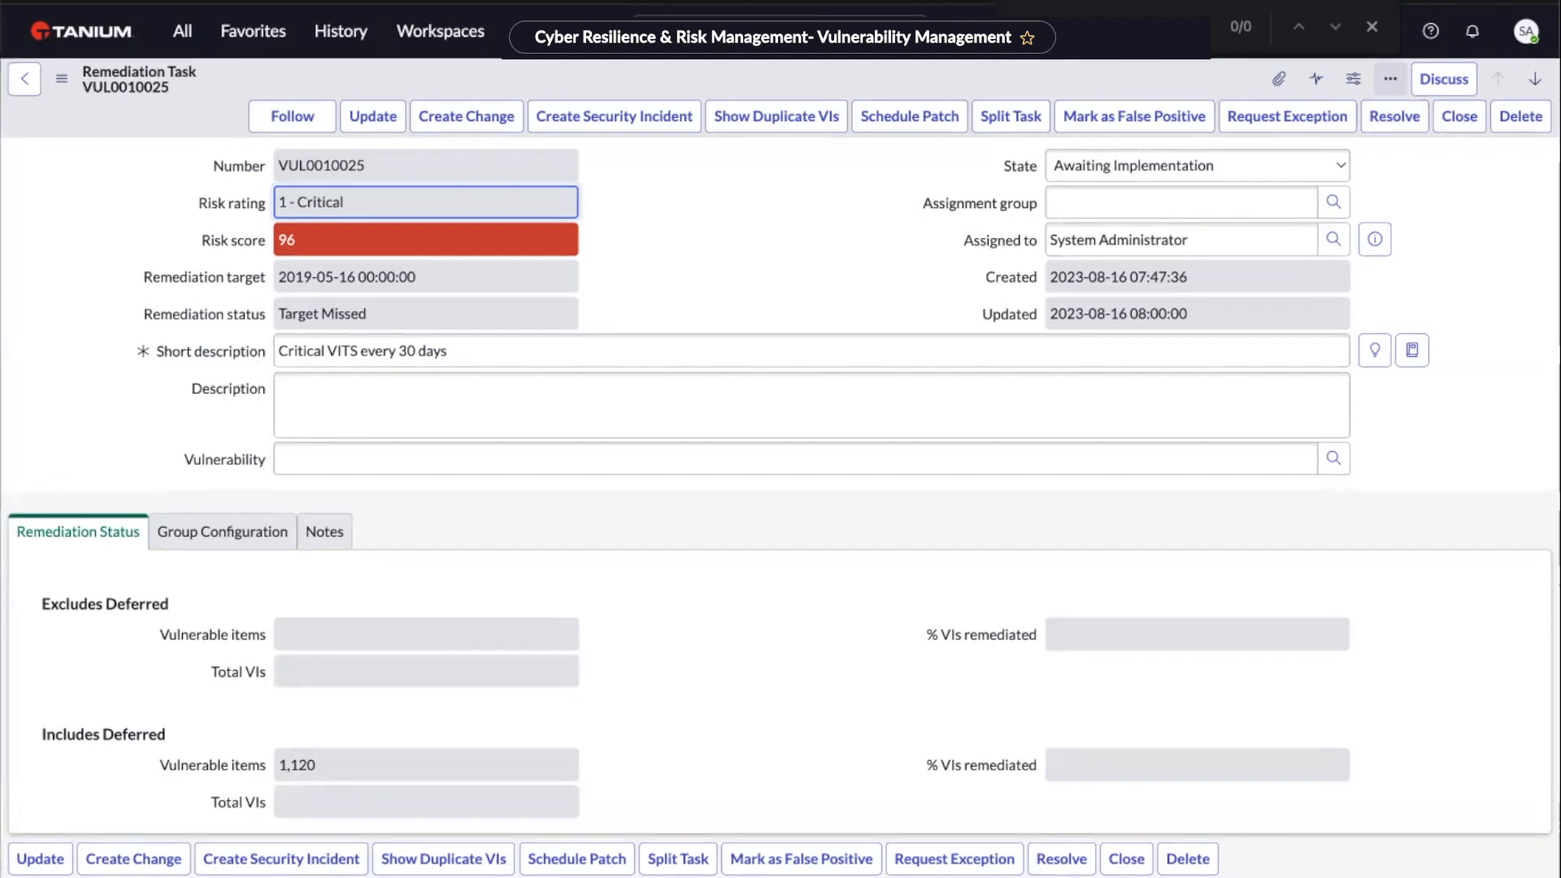
Step: Review VUL0010025's Windows Server / 1 - Critical grouping conditions and its 1,359 vulnerable items
left_click(223, 530)
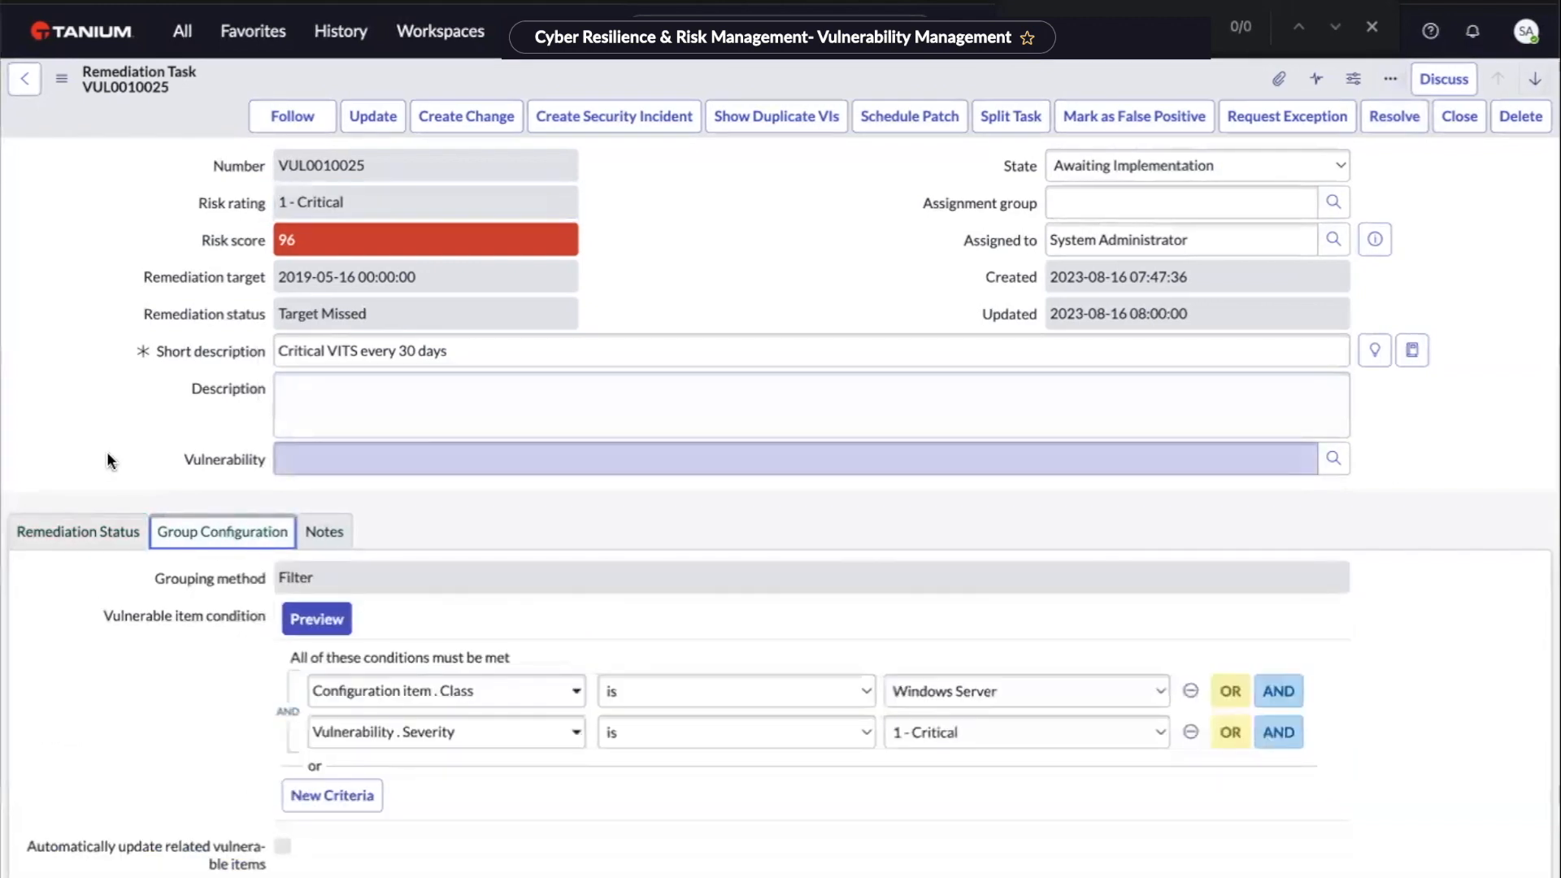
mouse_move(128, 449)
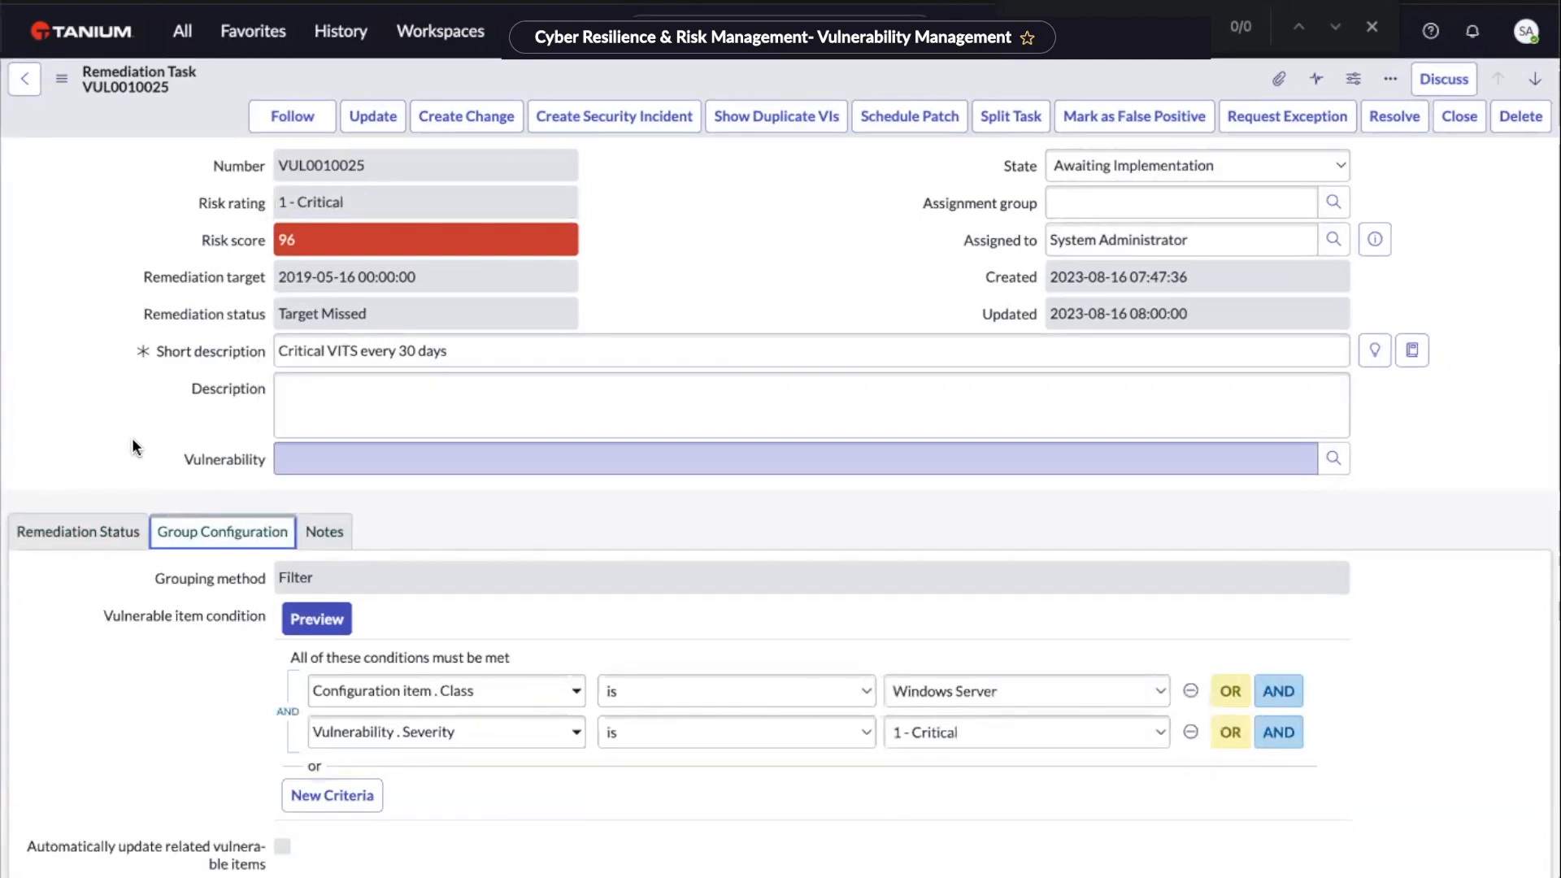
mouse_move(179, 449)
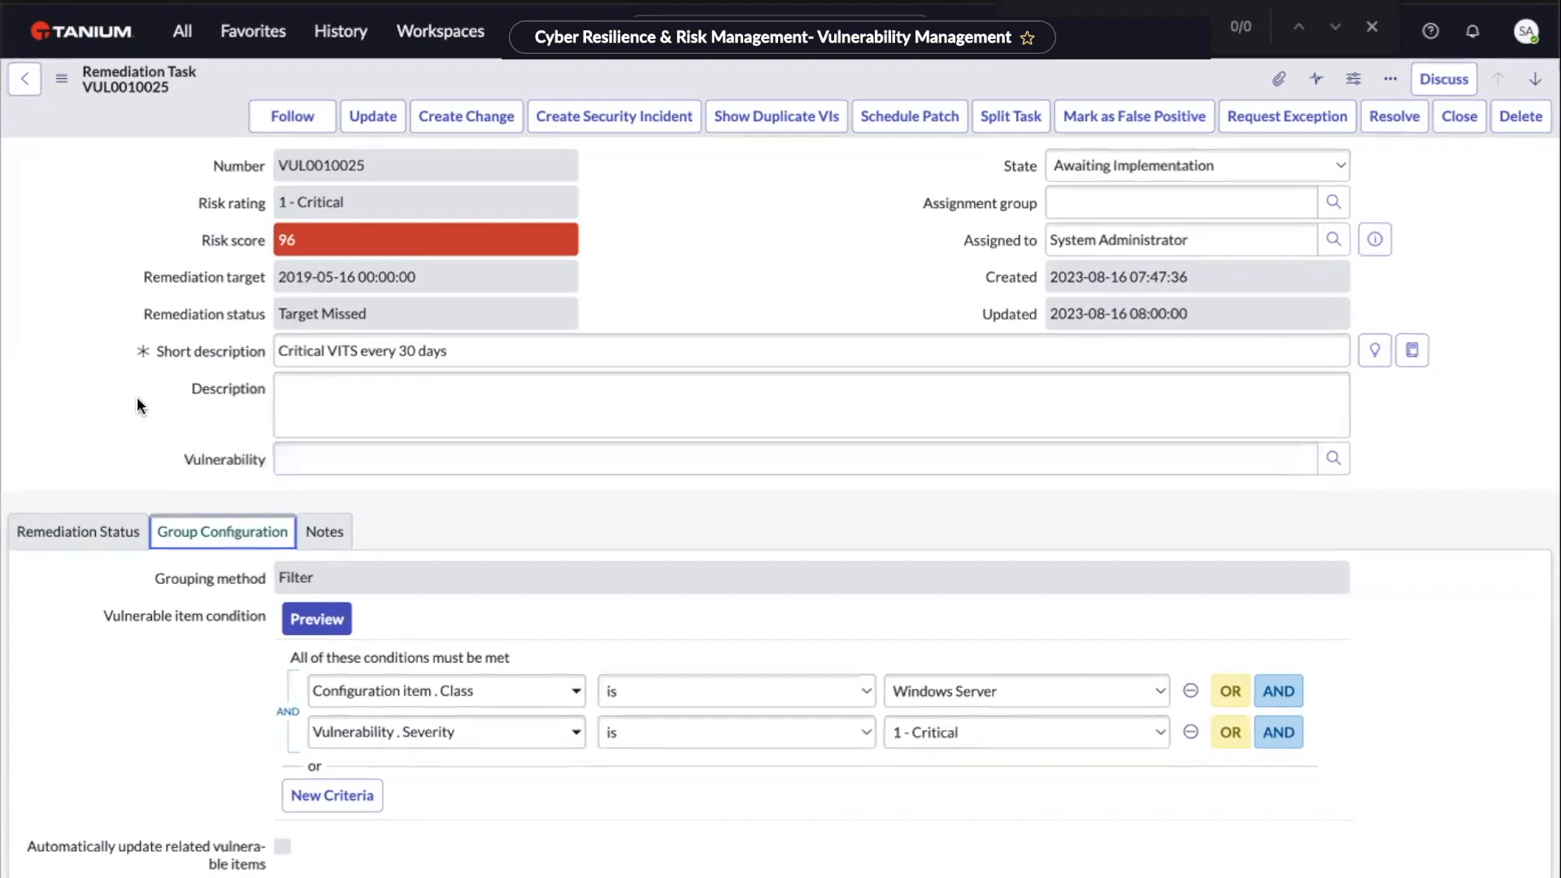
left_click(810, 405)
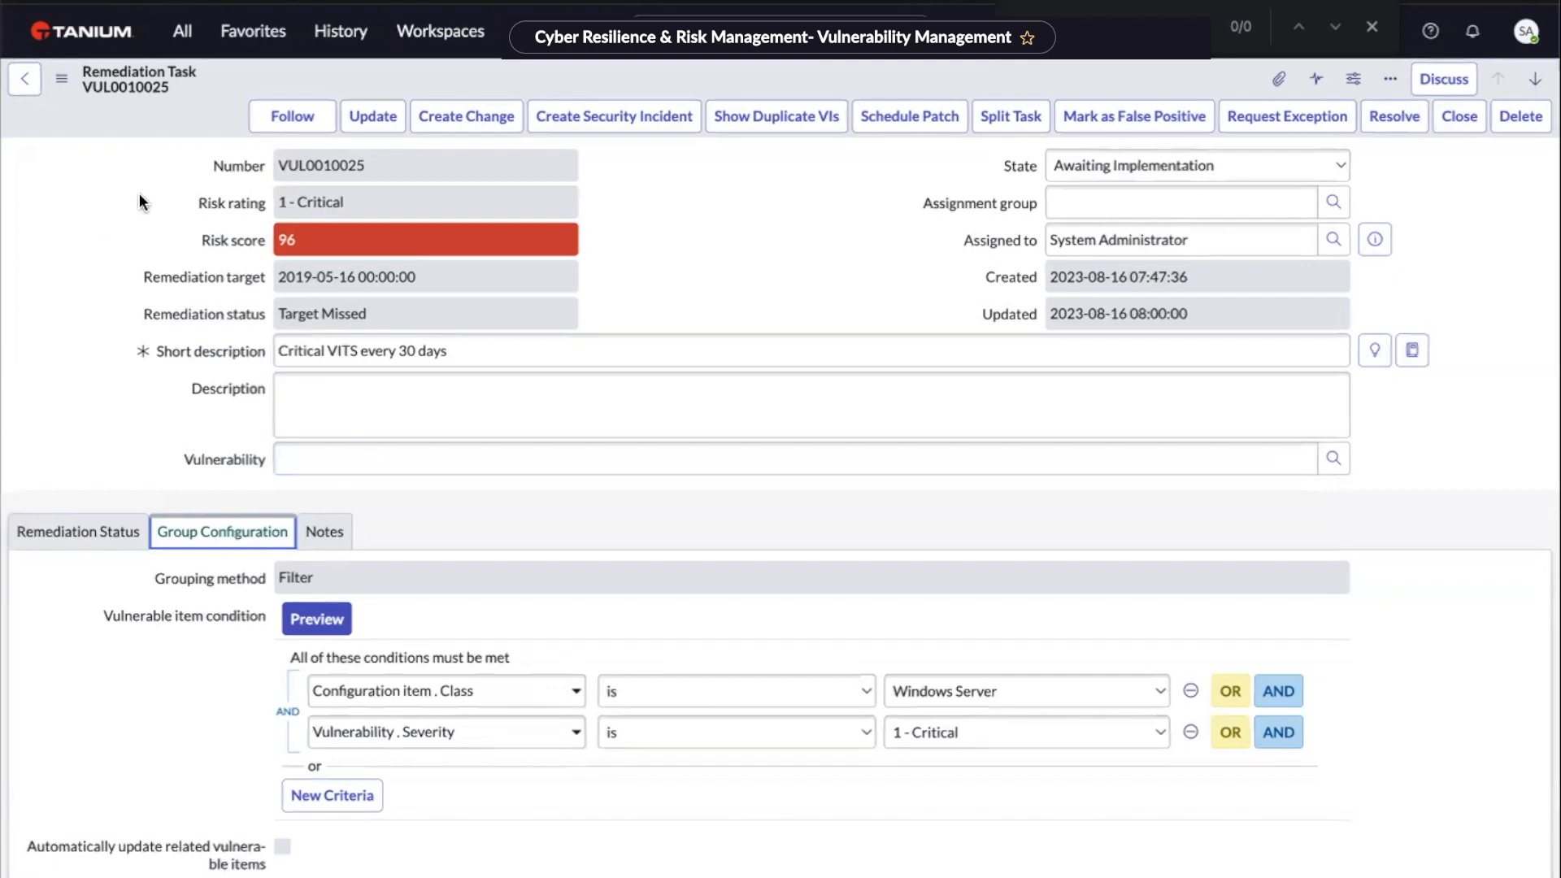
mouse_move(148, 872)
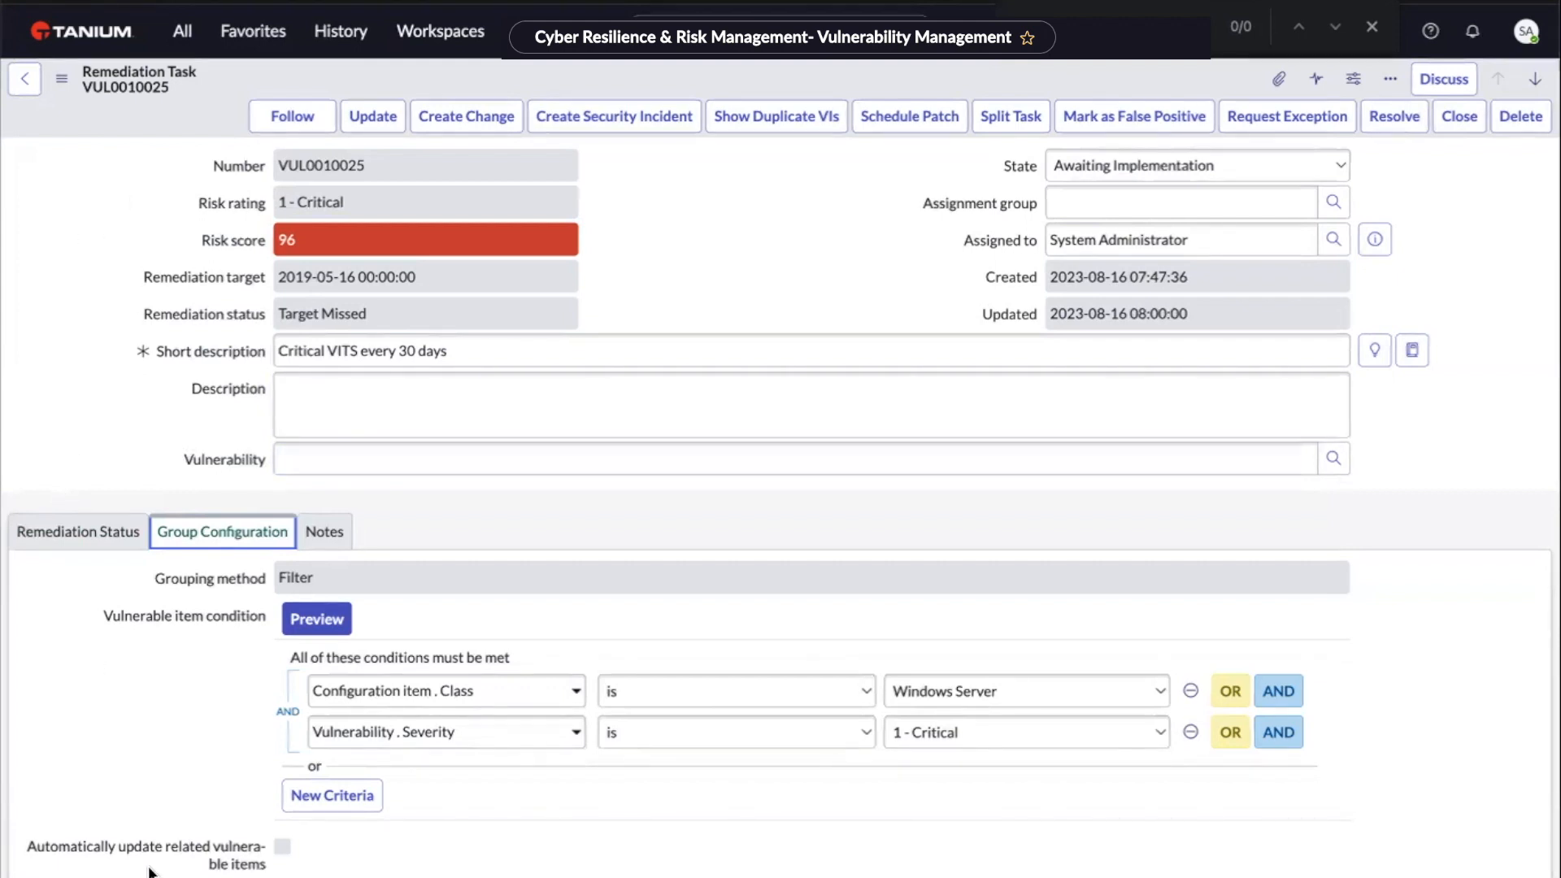
scroll("down", 3)
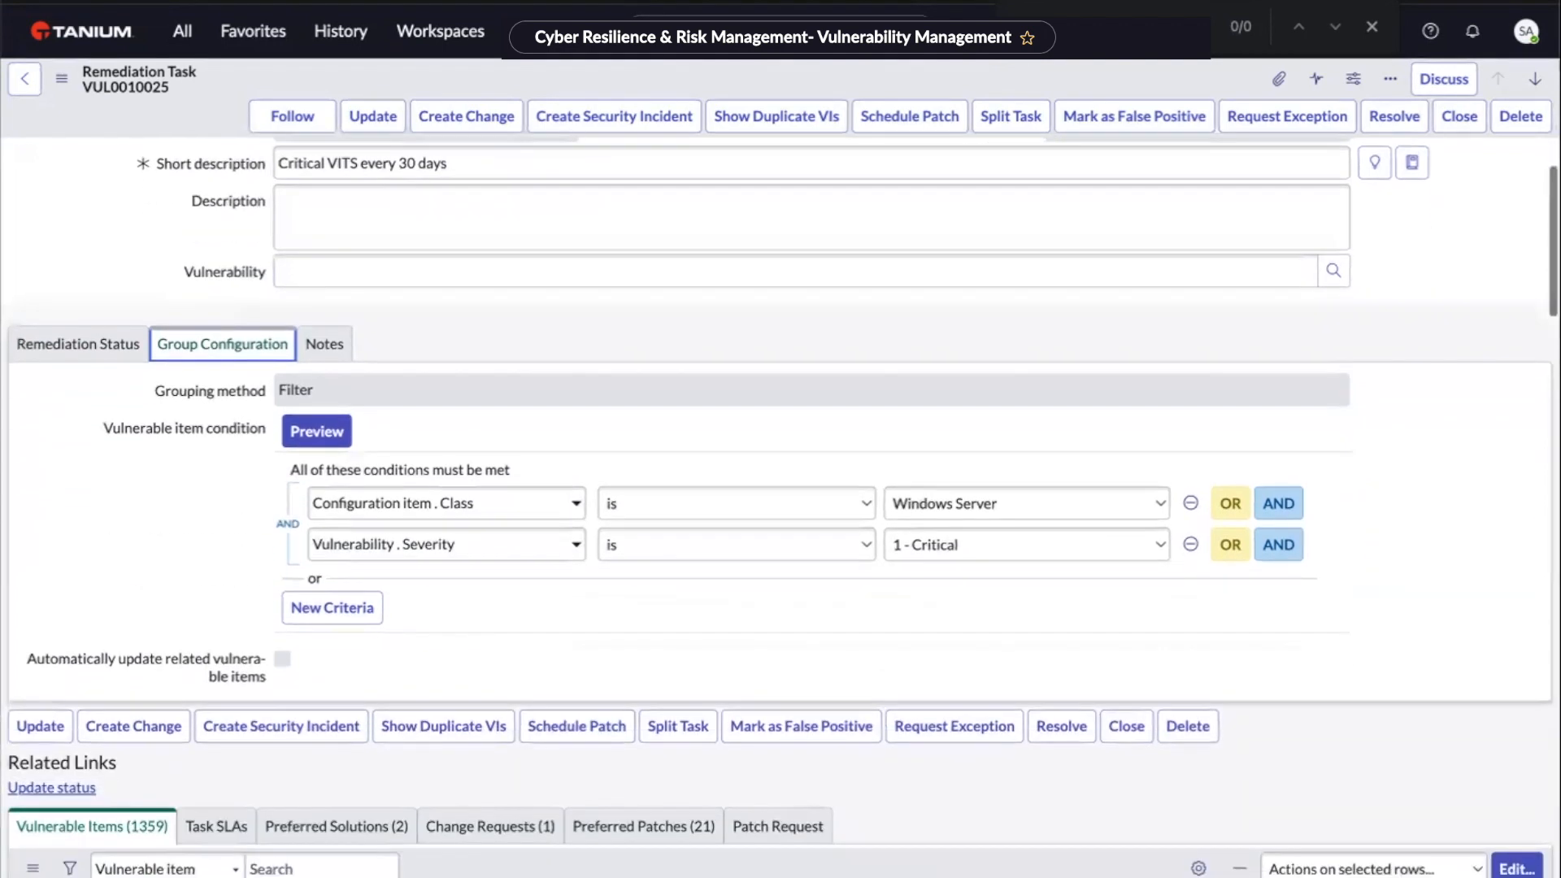
scroll("down", 3)
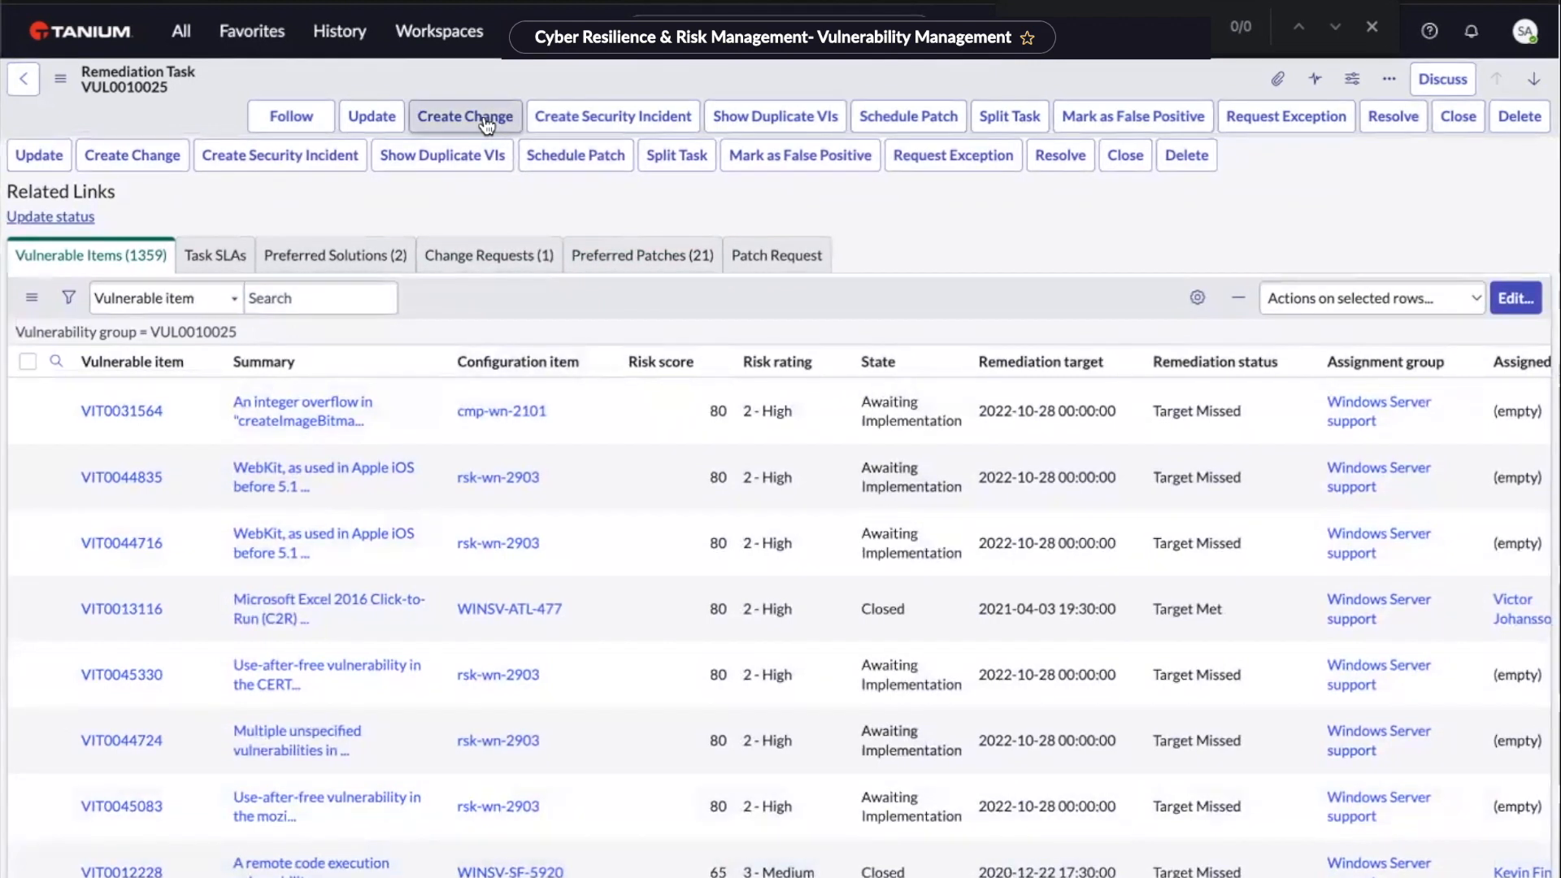
Step: Submit change request CHG0030040 with a Tanium patch deployment for the task's vulnerable items
left_click(465, 115)
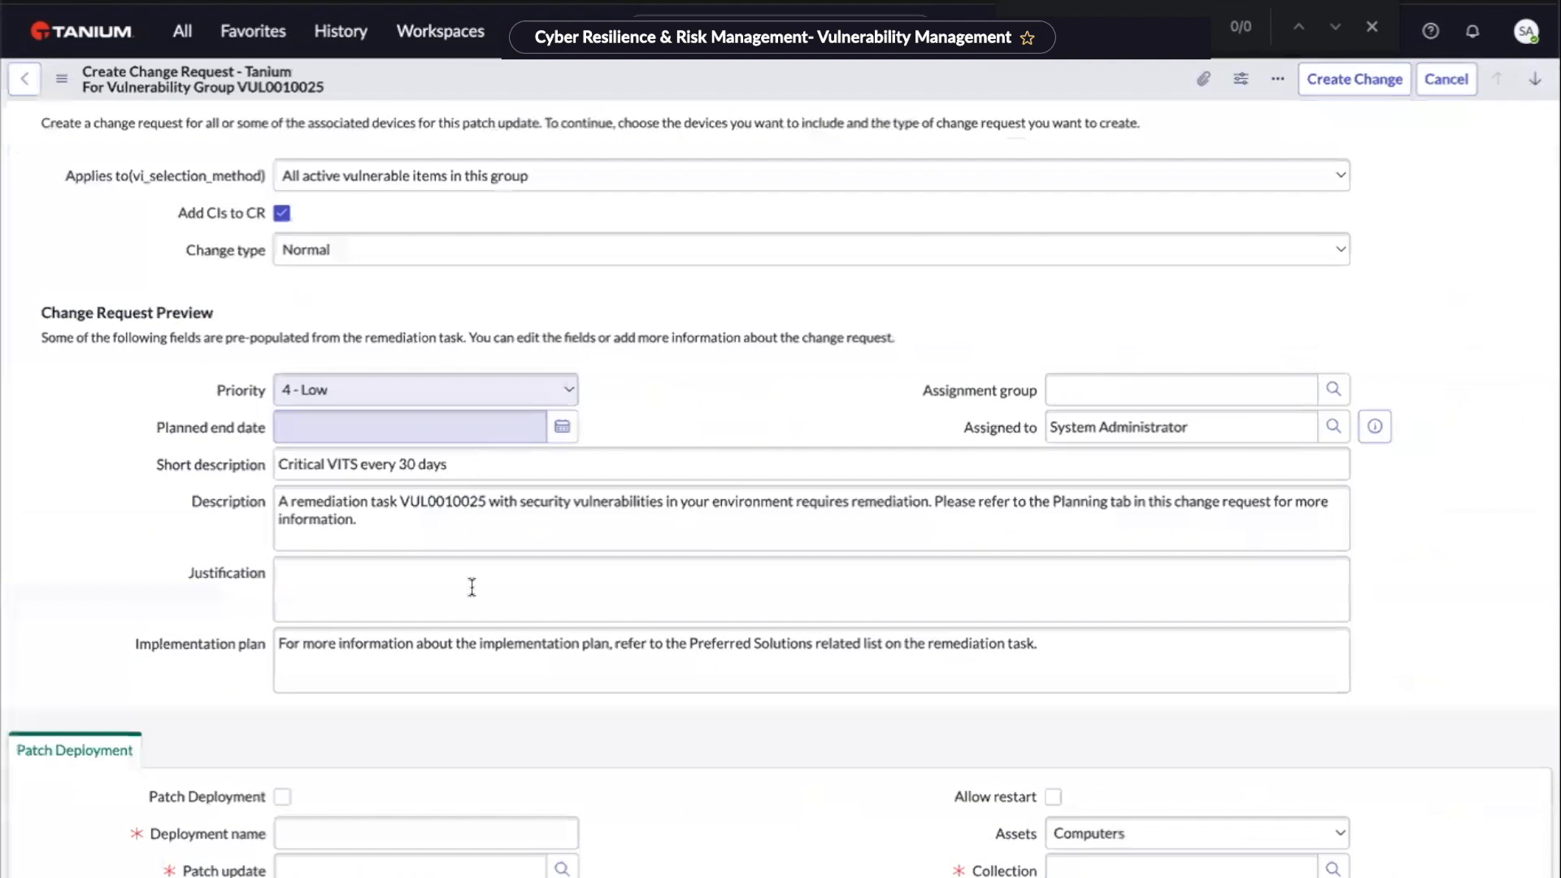
left_click(810, 176)
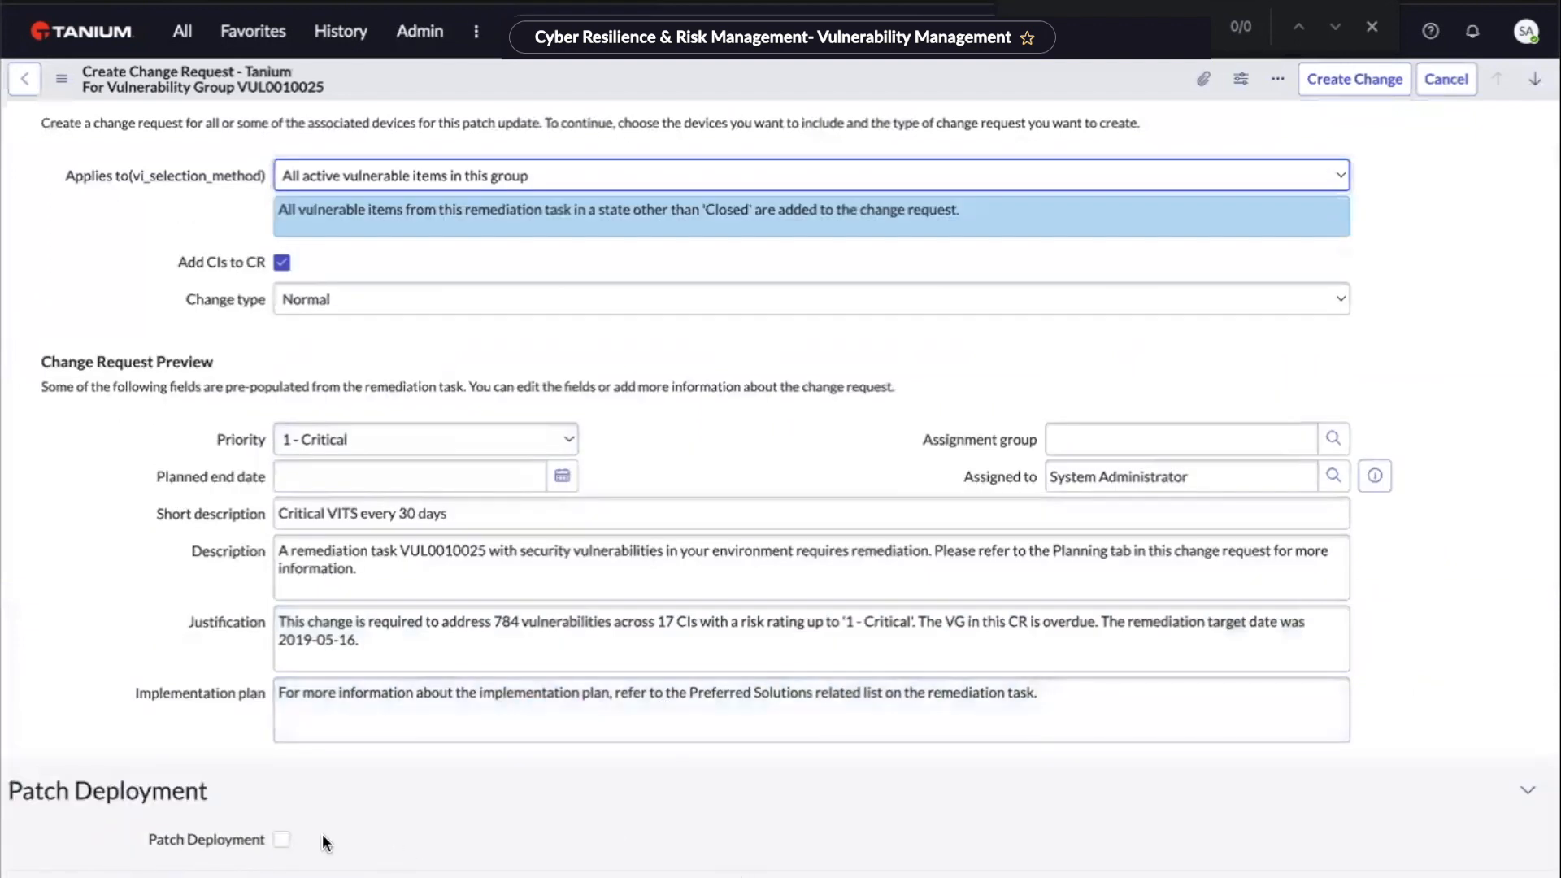
left_click(282, 839)
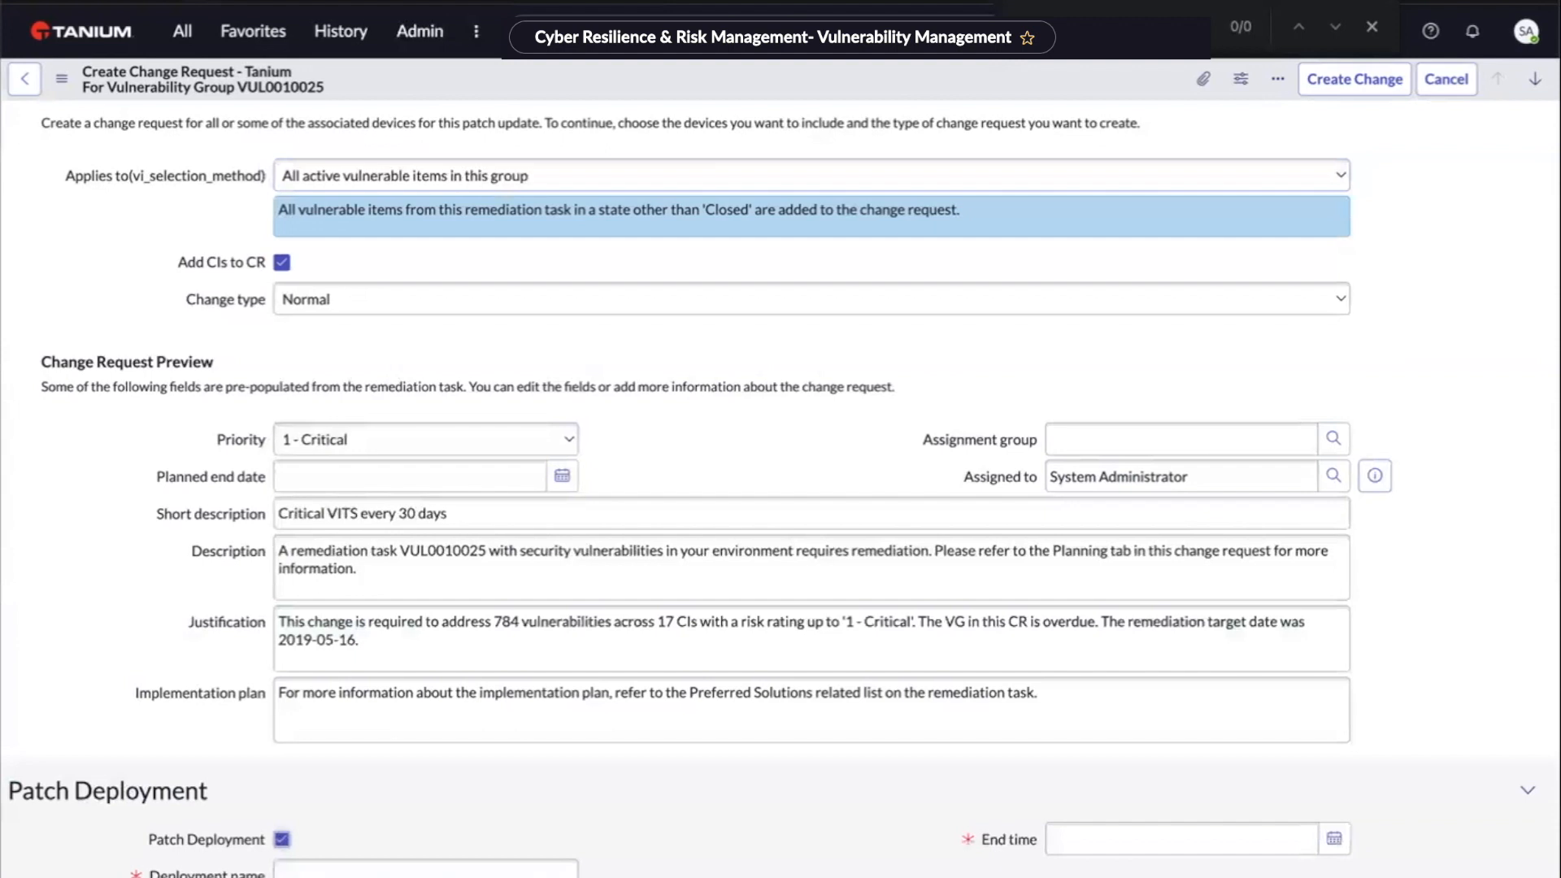
left_click(426, 868)
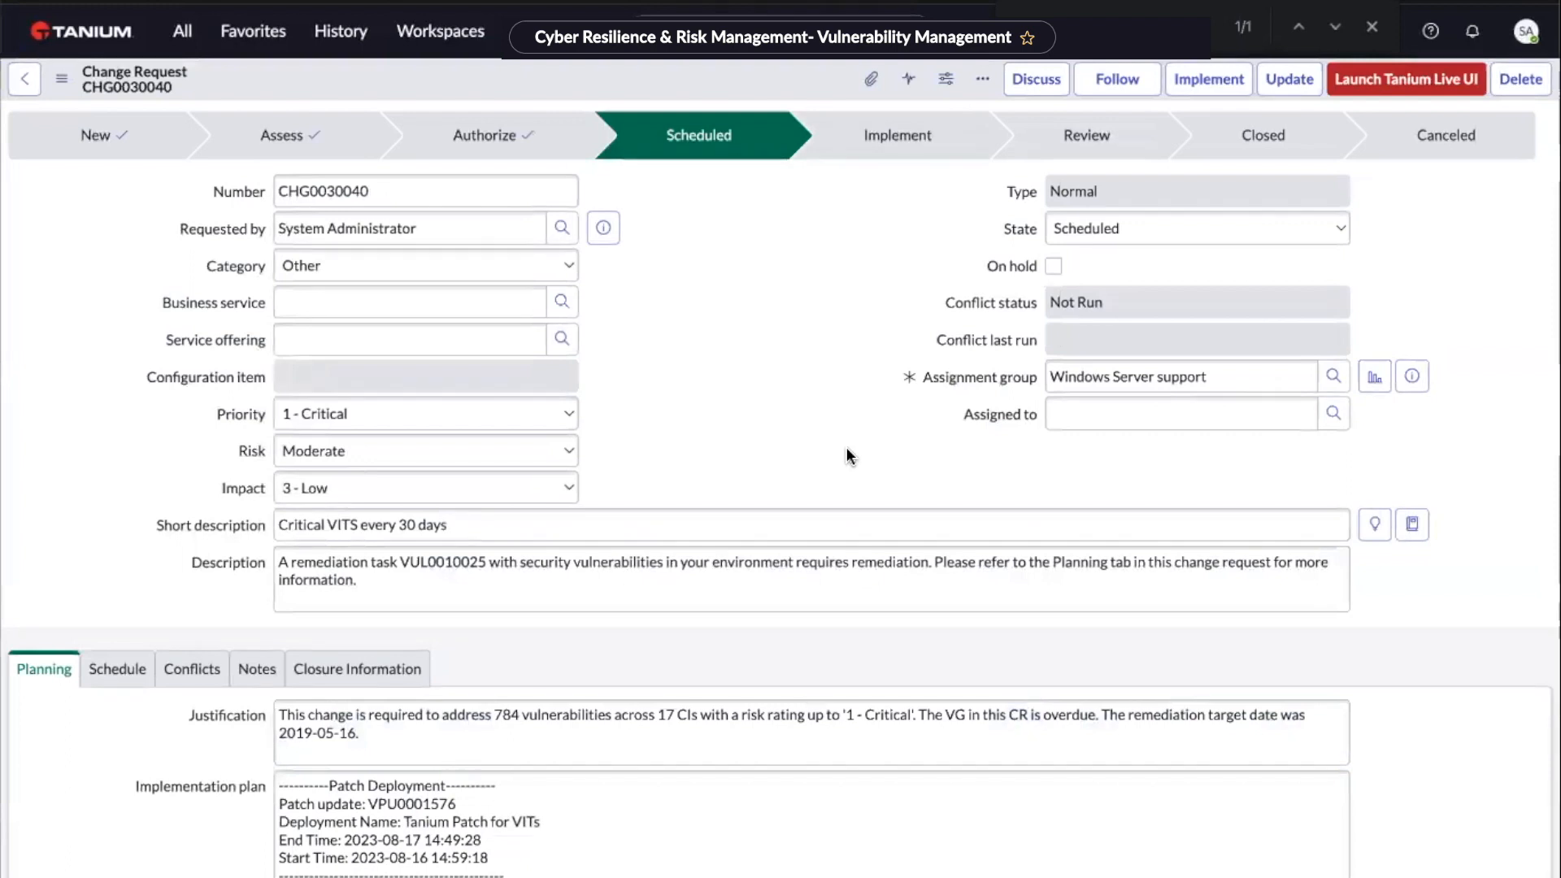
mouse_move(851, 476)
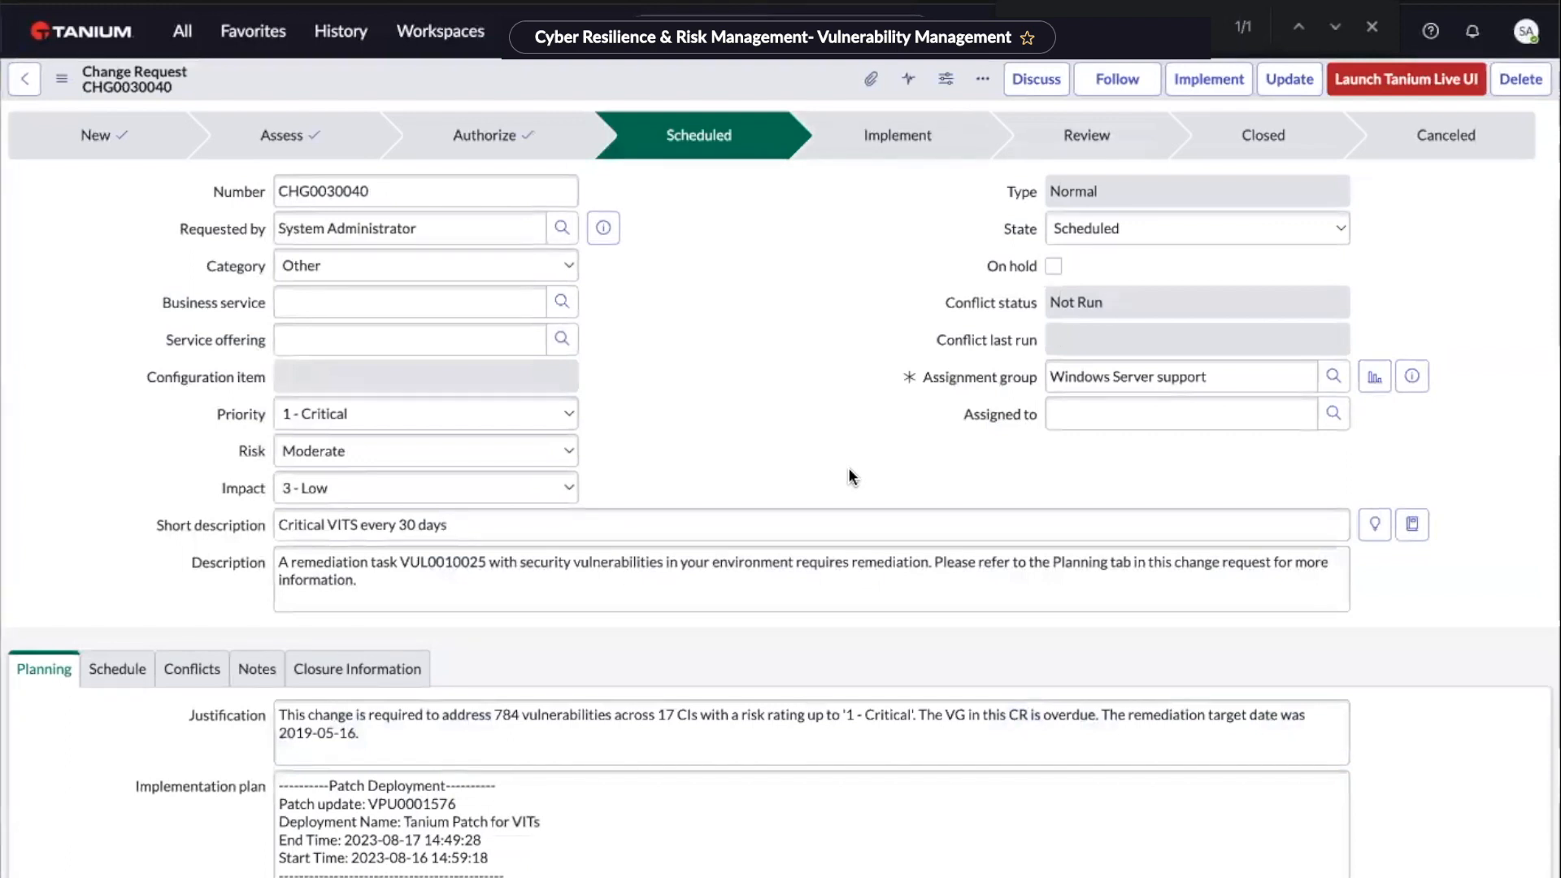
mouse_move(848, 491)
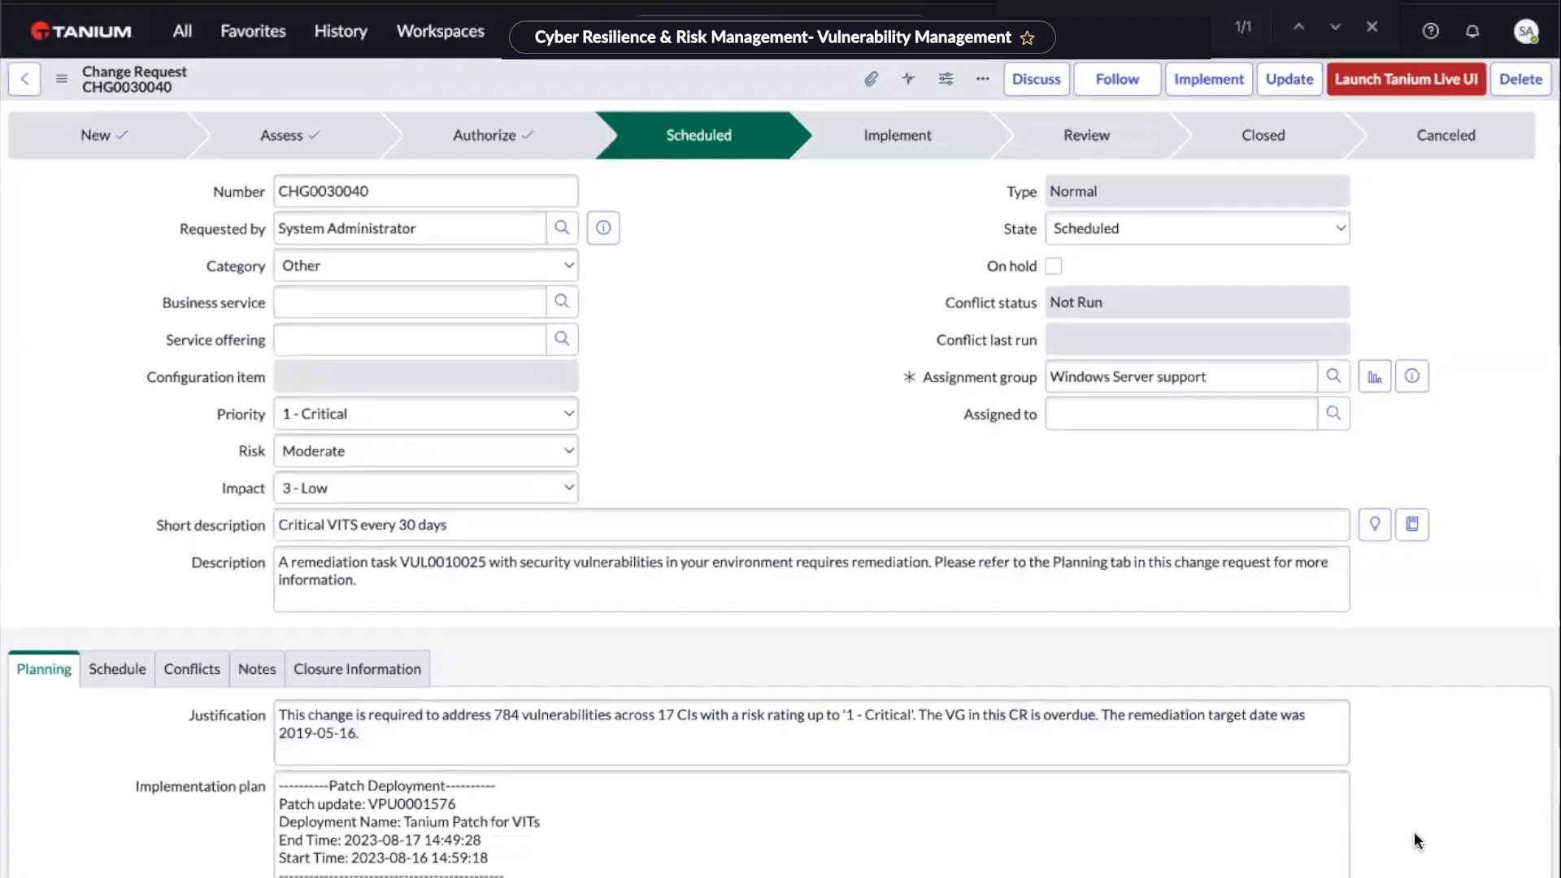
mouse_move(1444, 843)
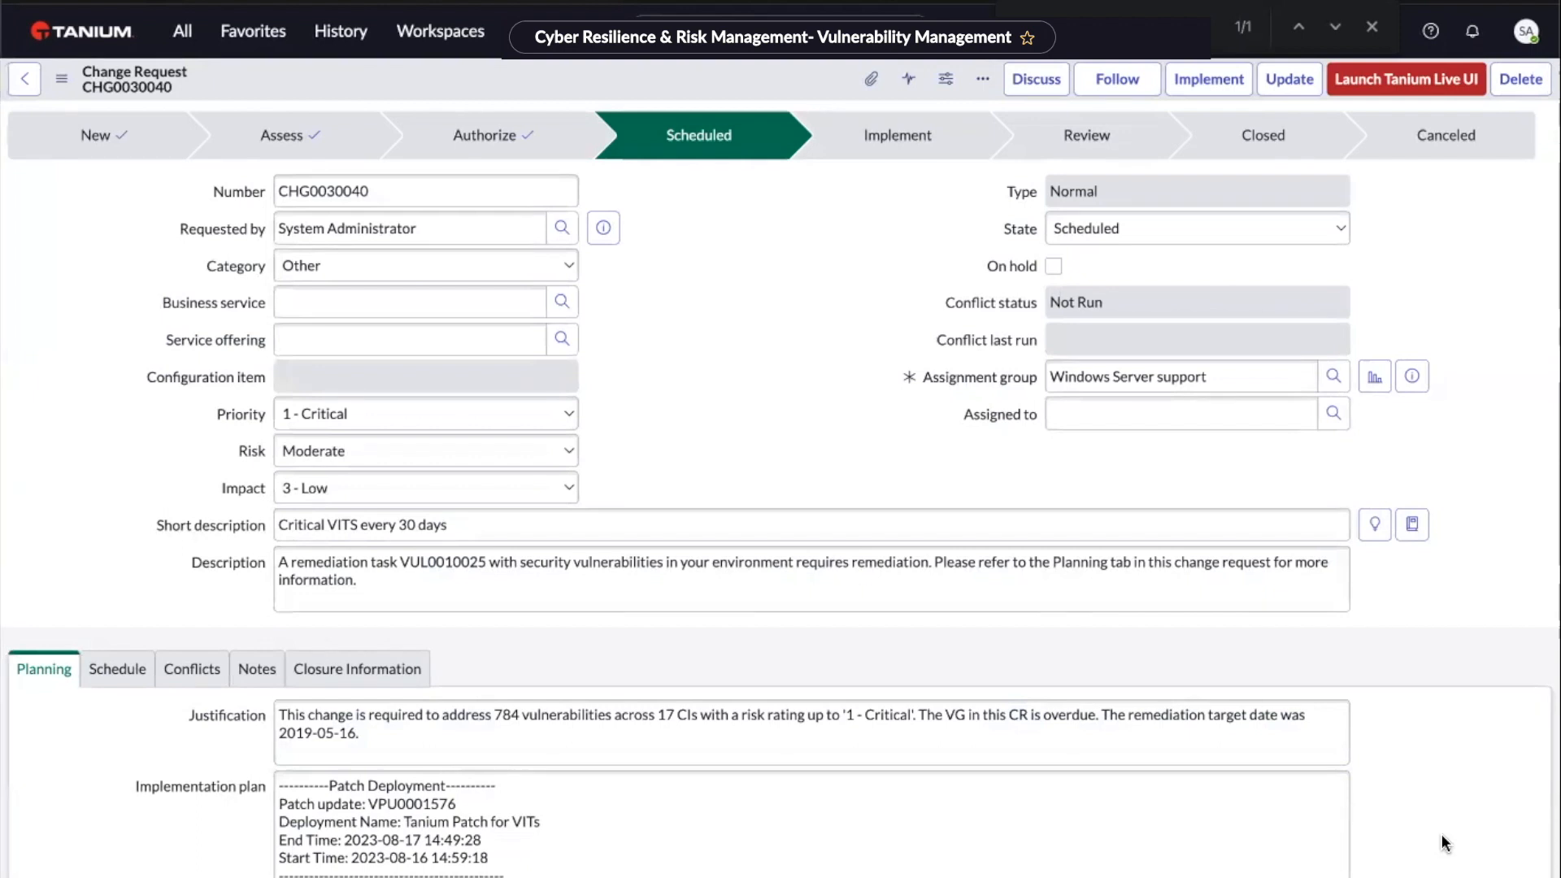
scroll("down", 3)
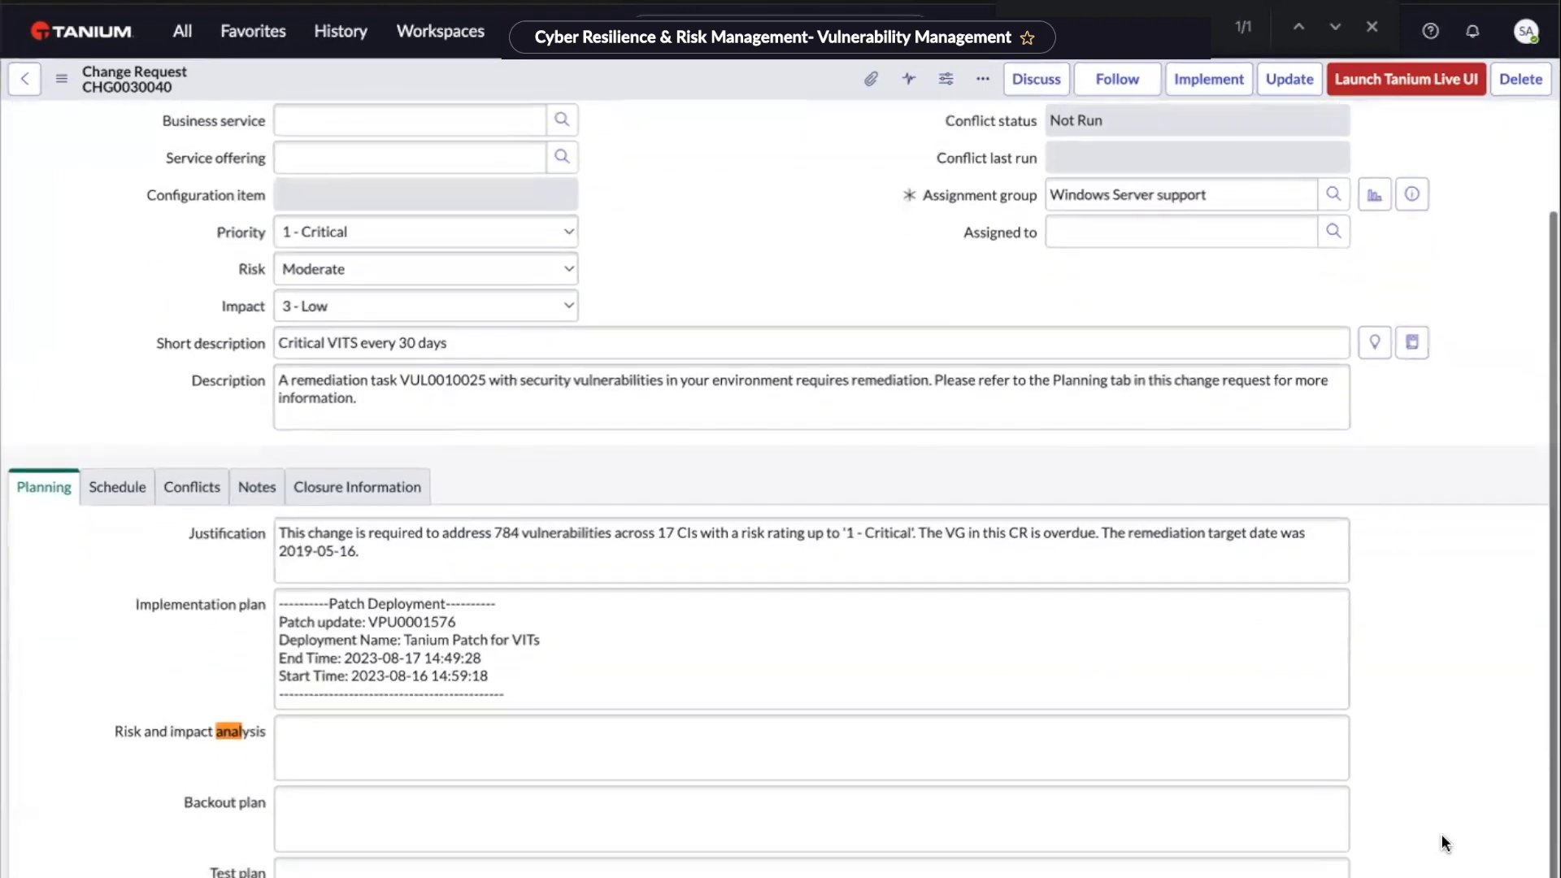
scroll("down", 3)
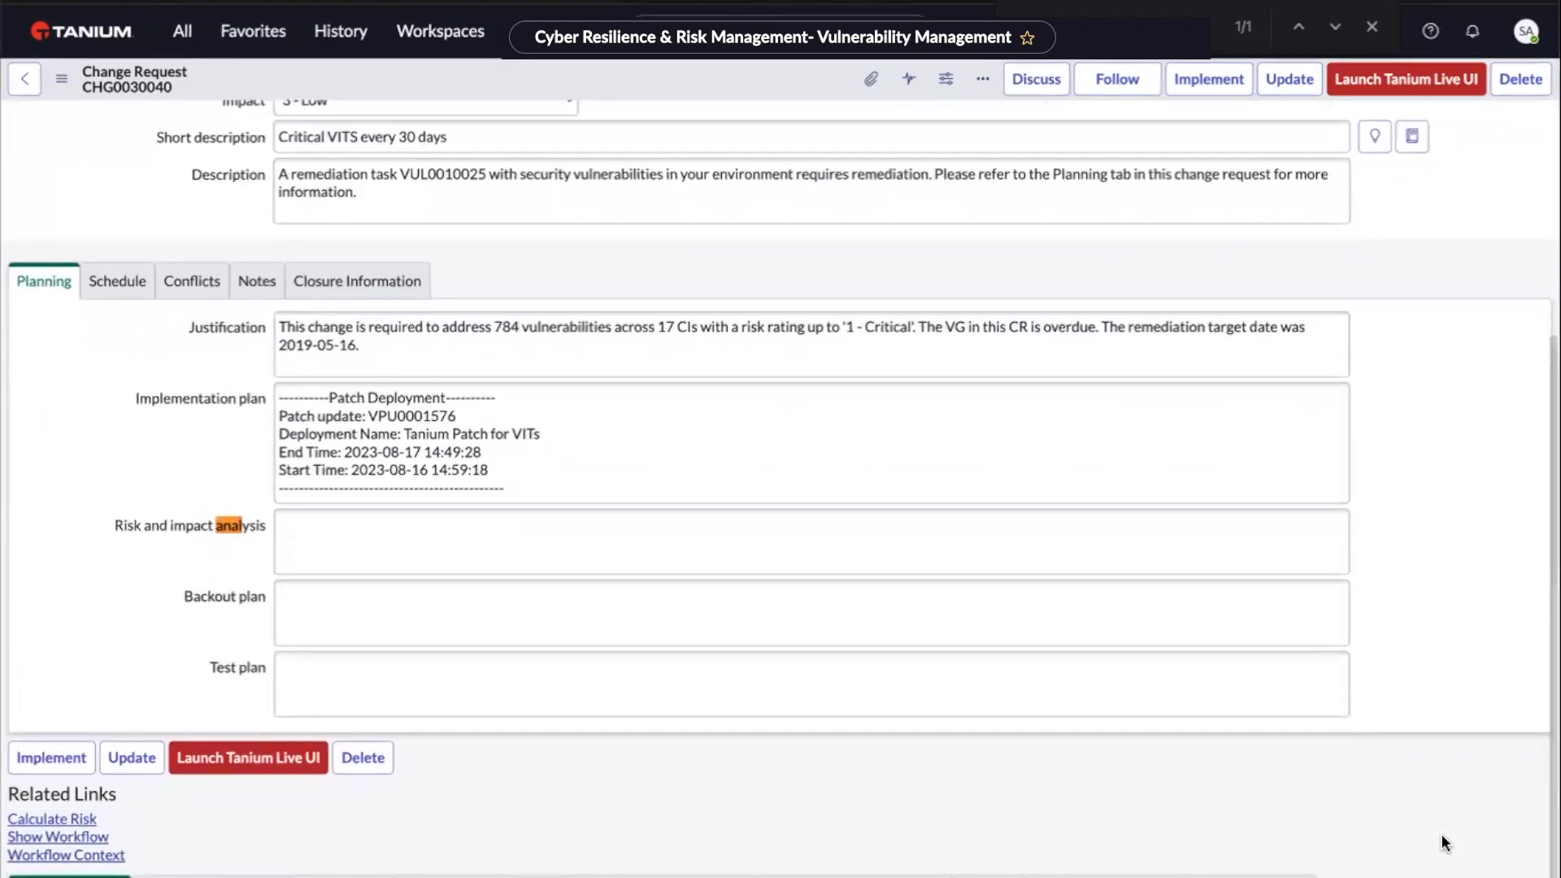
scroll("down", 3)
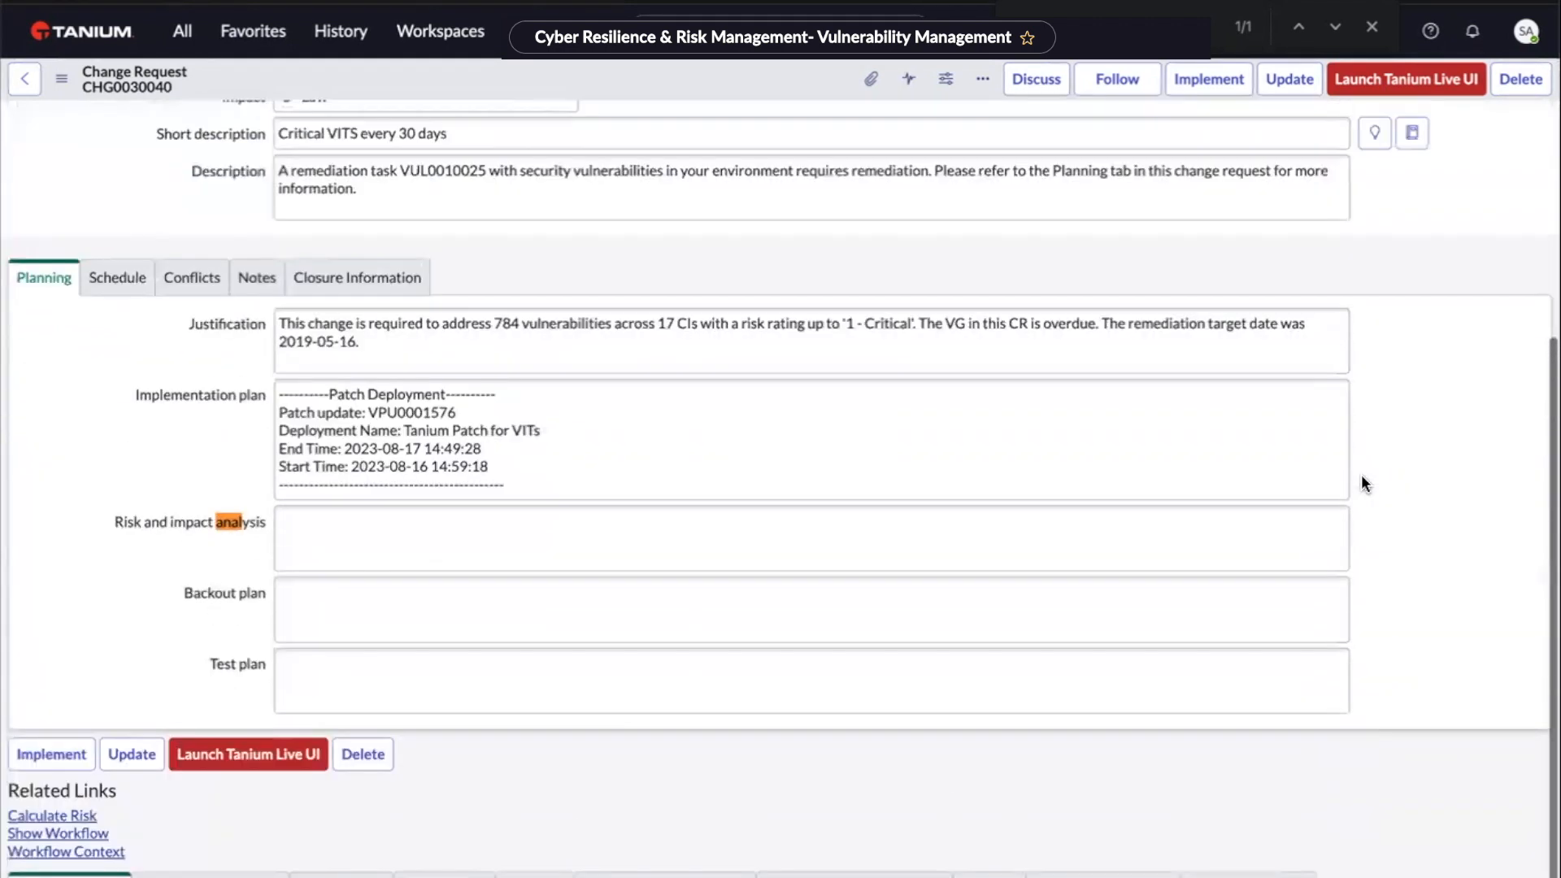
scroll("up", 3)
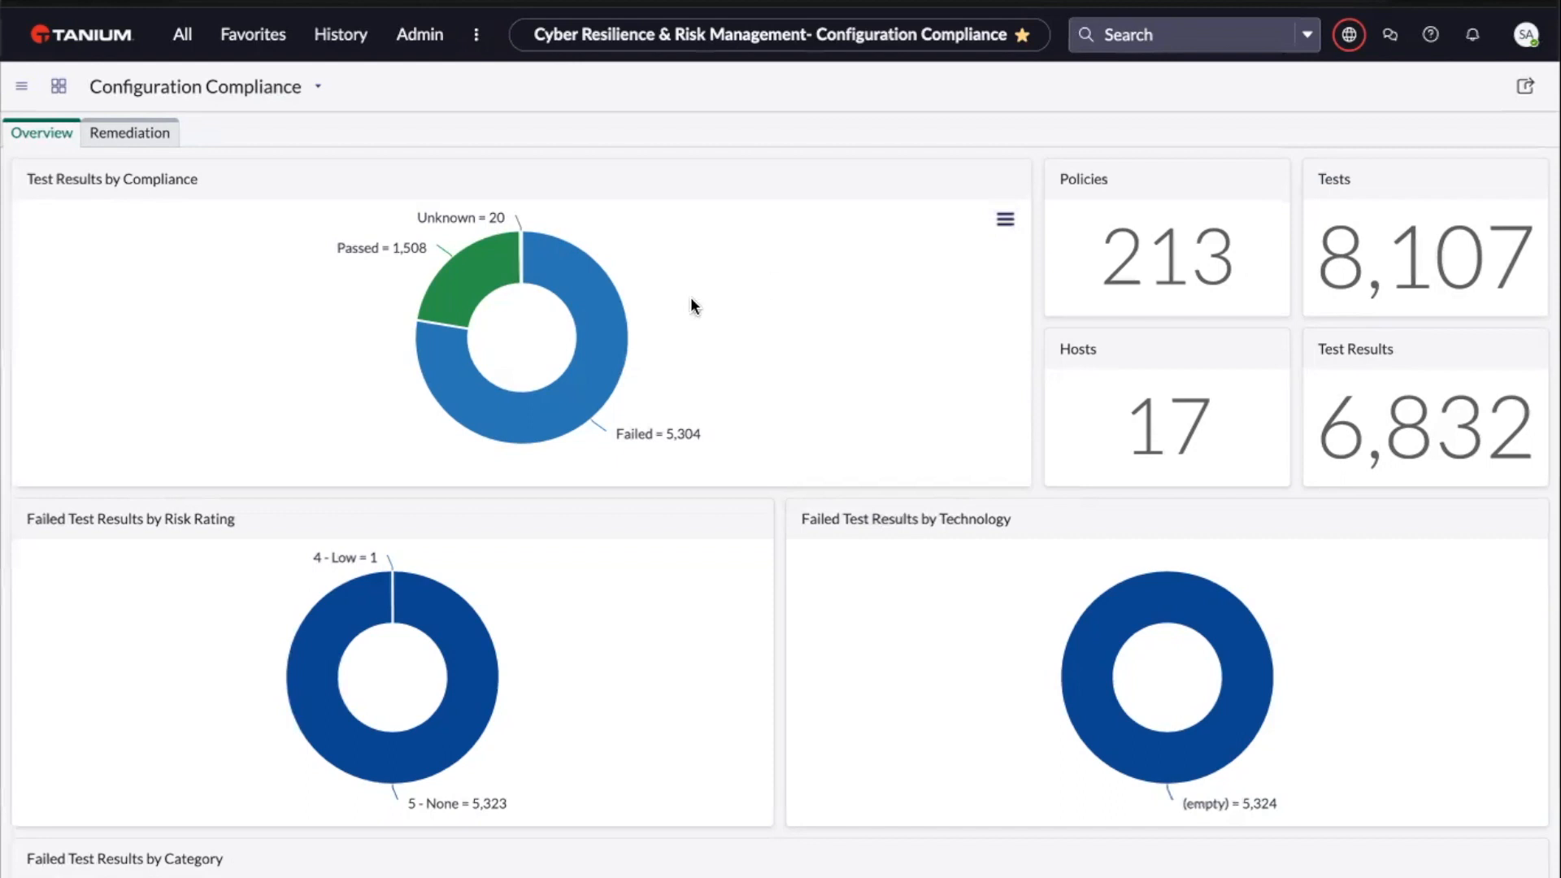
mouse_move(572, 329)
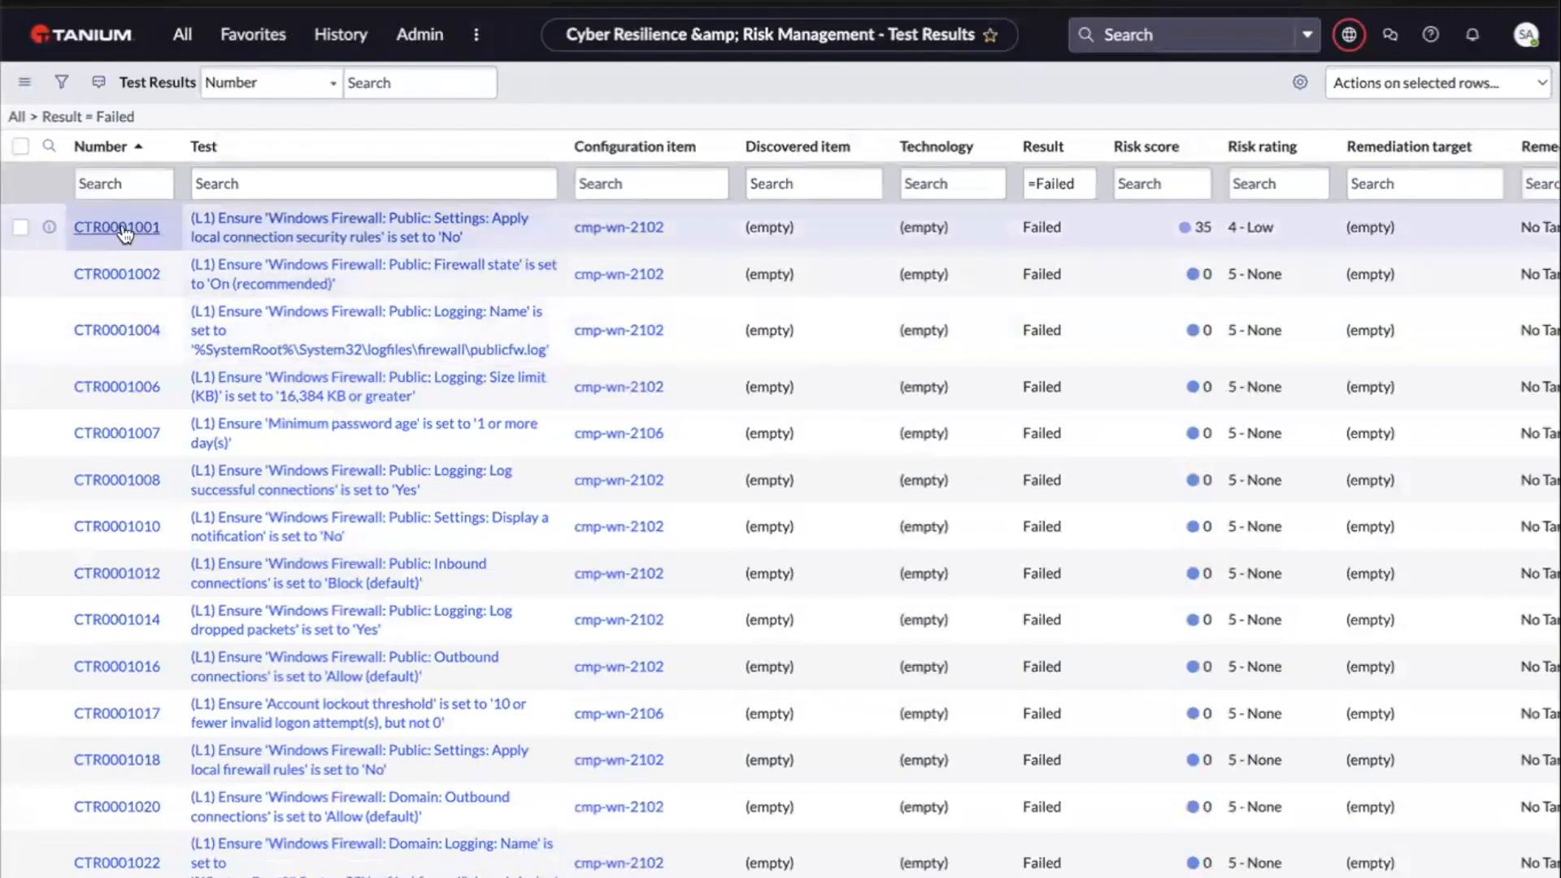
Step: Review failed result CTR0001001's risk score 35, Low rating and Group Policy remediation
left_click(117, 228)
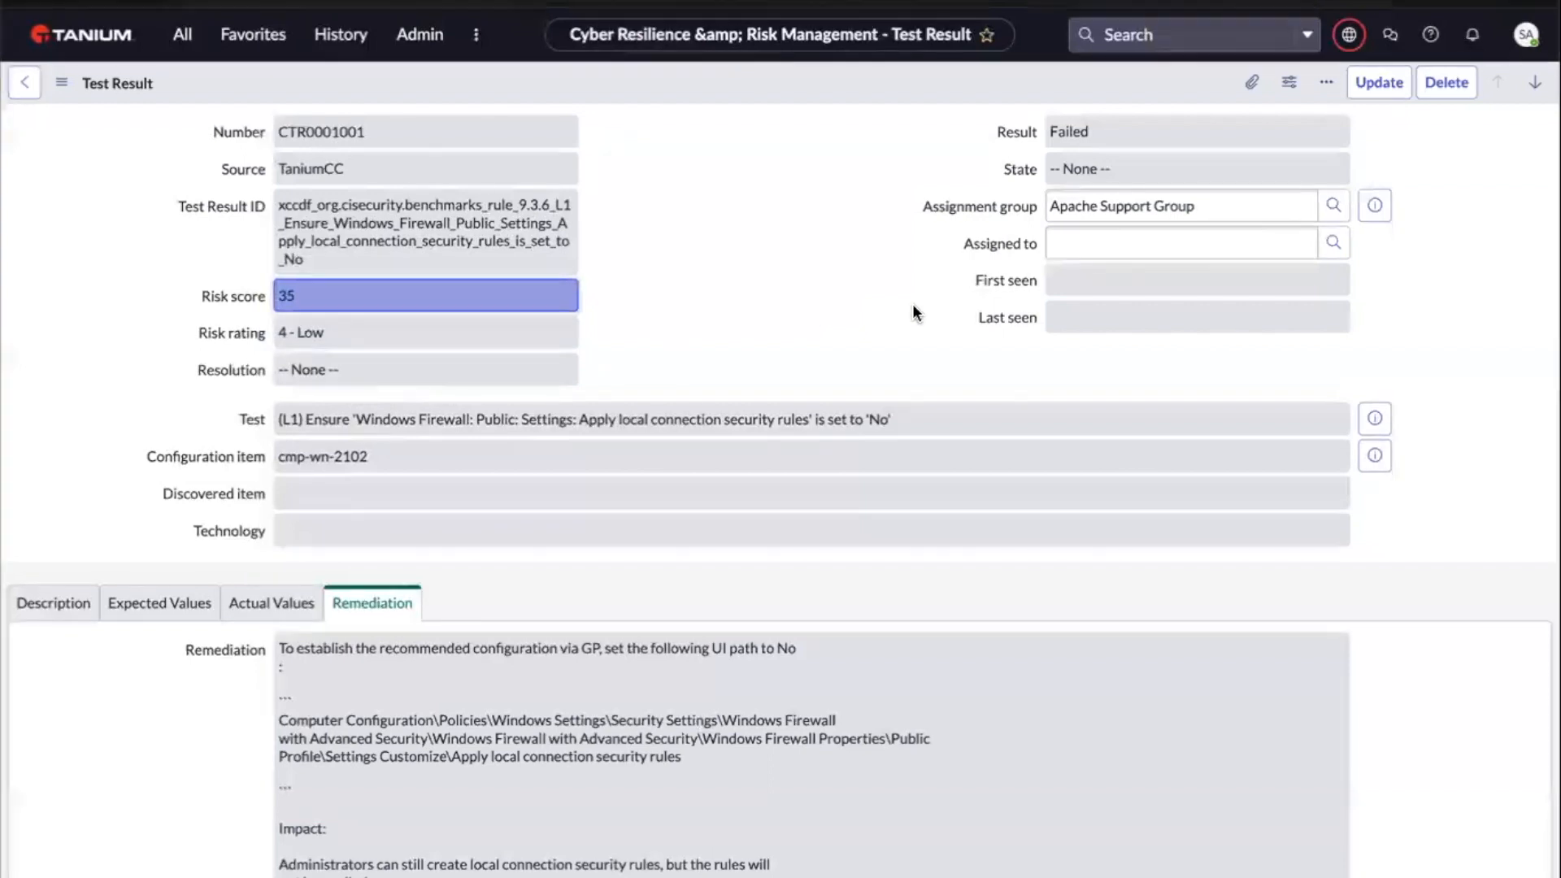
mouse_move(1036, 519)
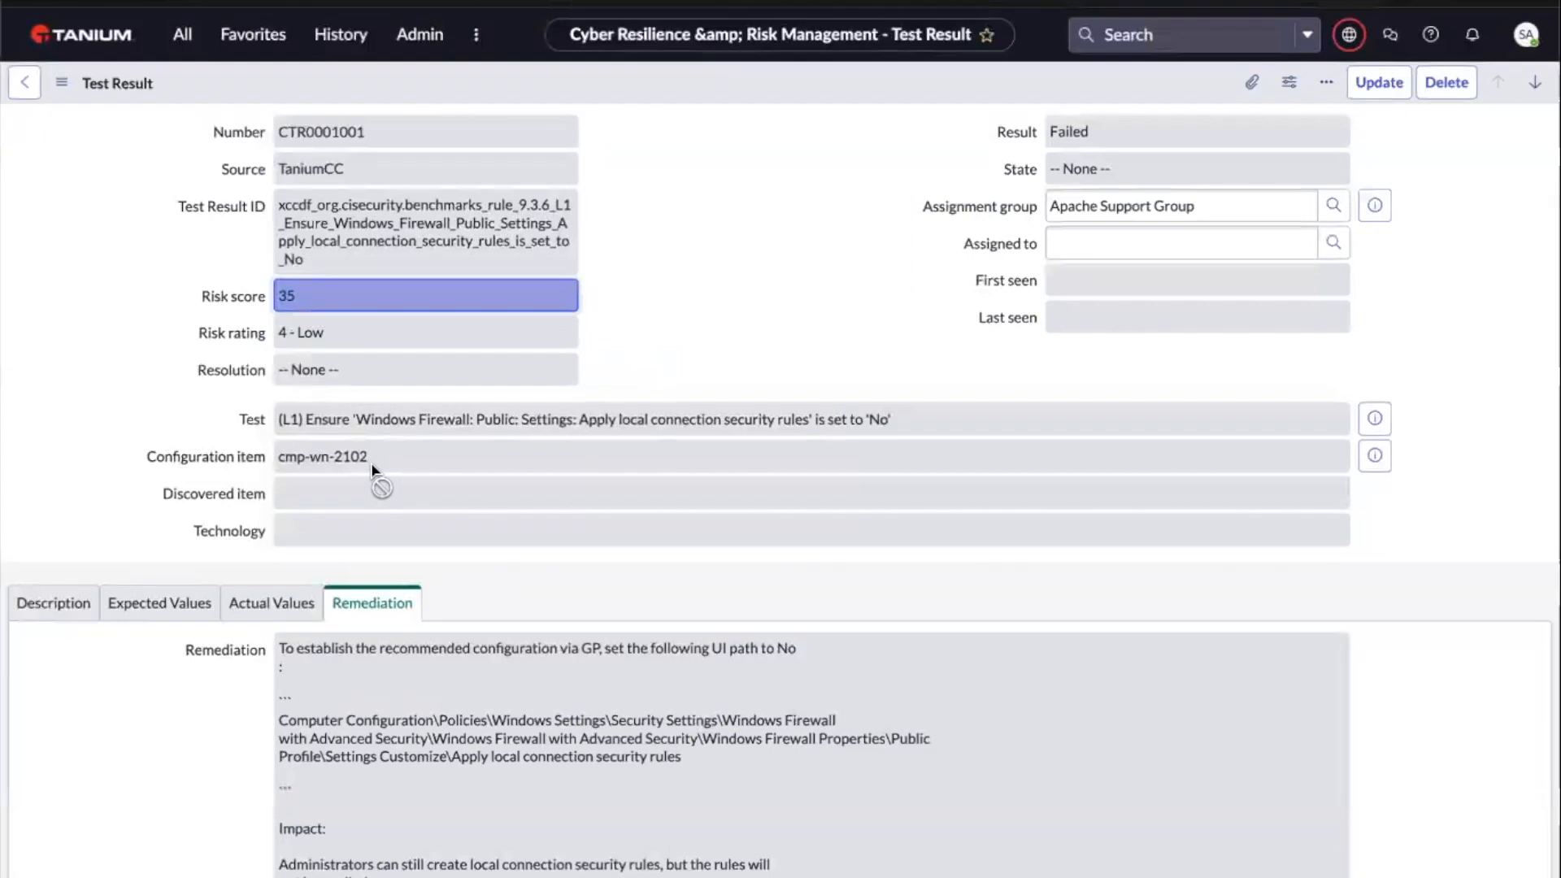
mouse_move(403, 471)
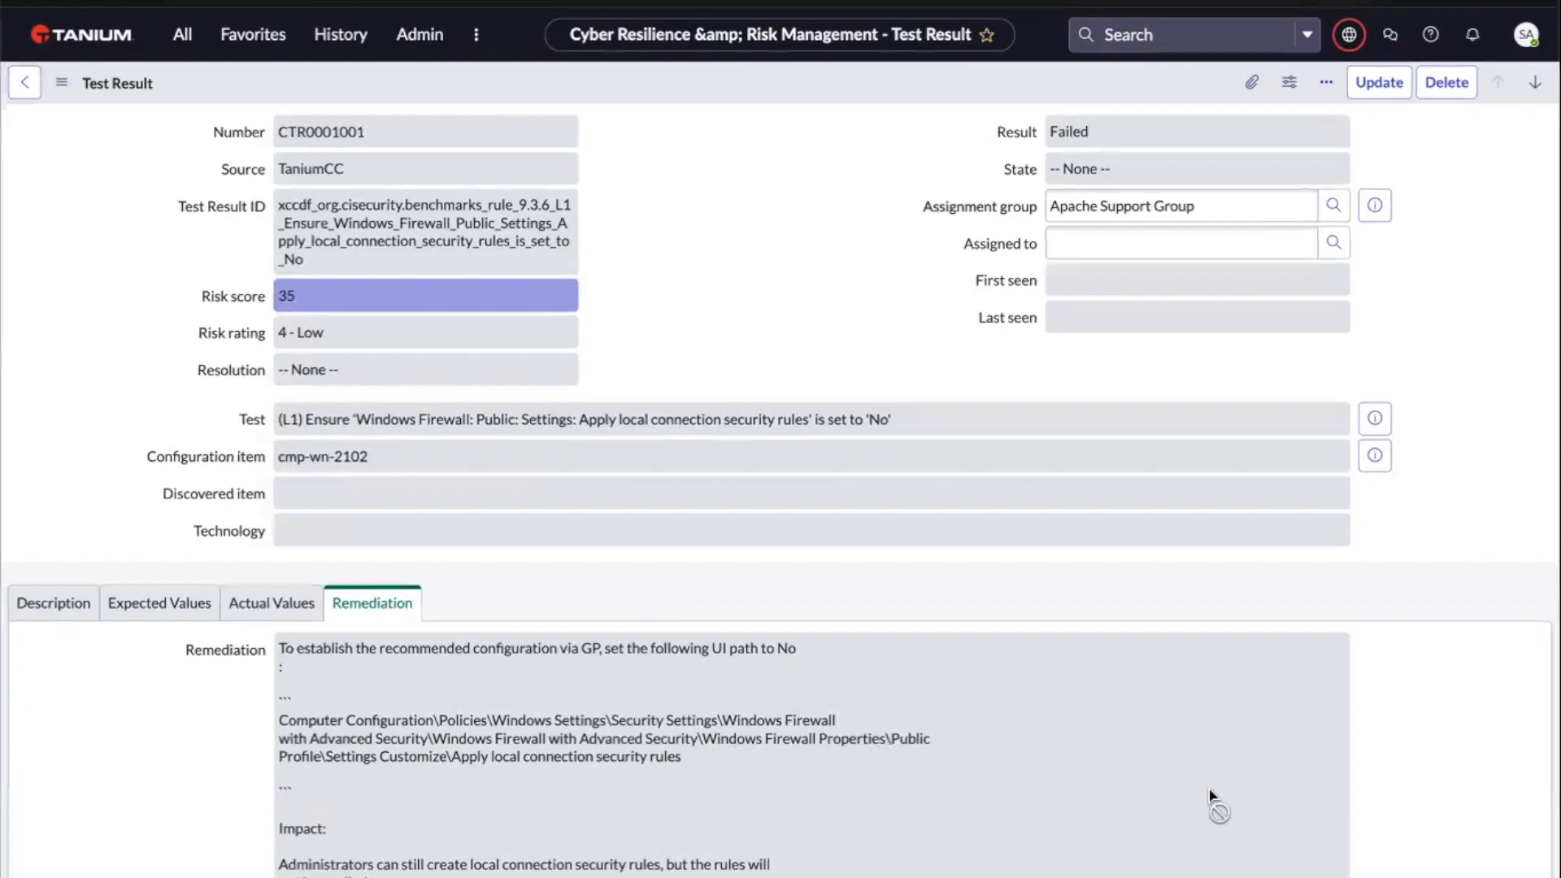
mouse_move(1473, 816)
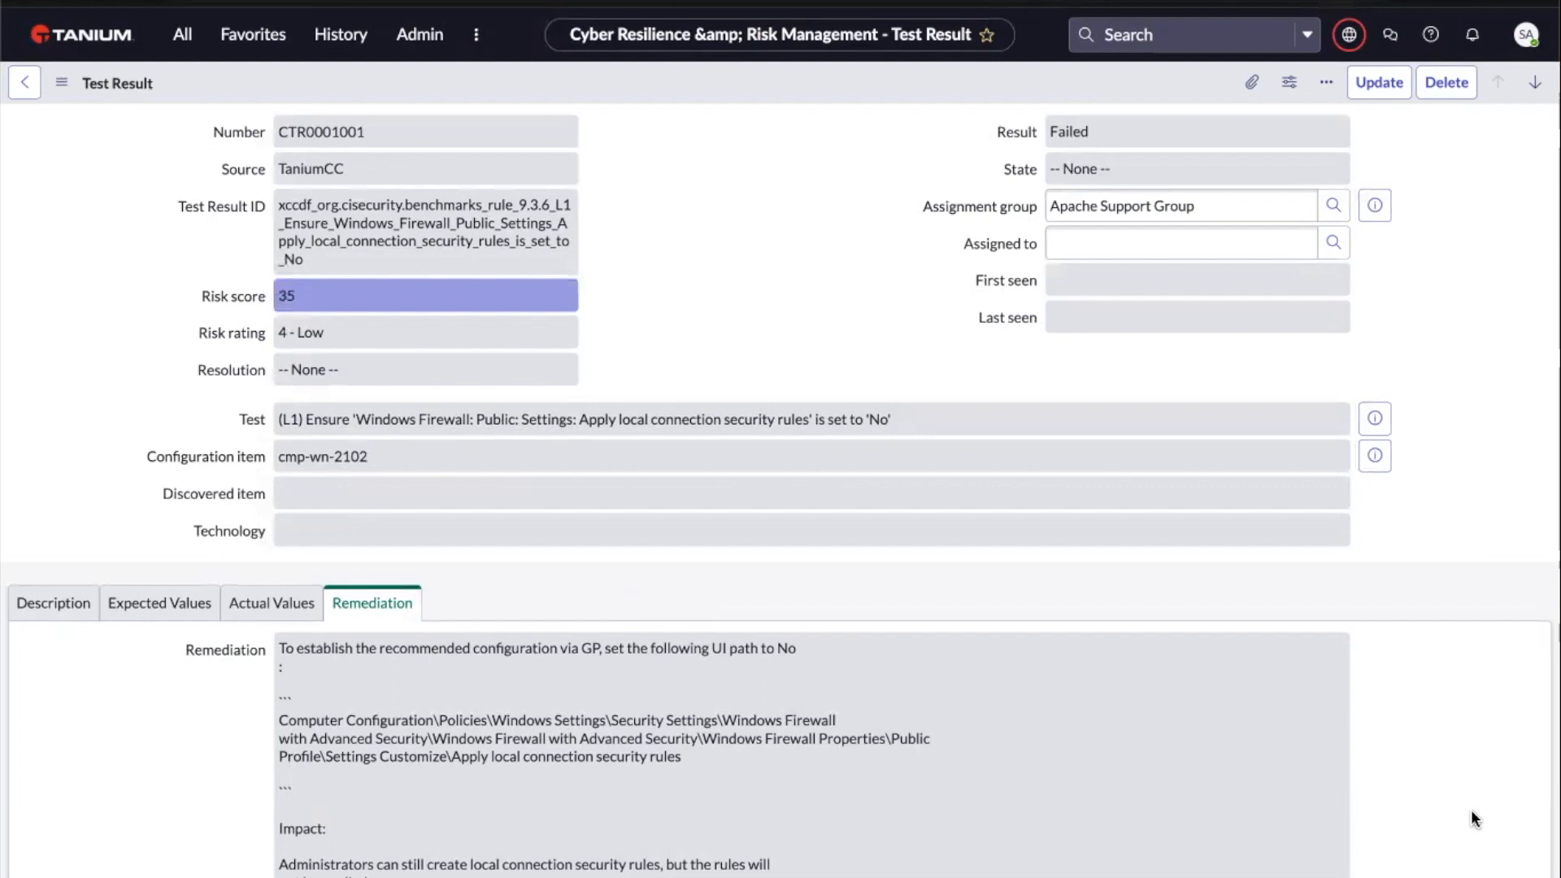
mouse_move(1483, 811)
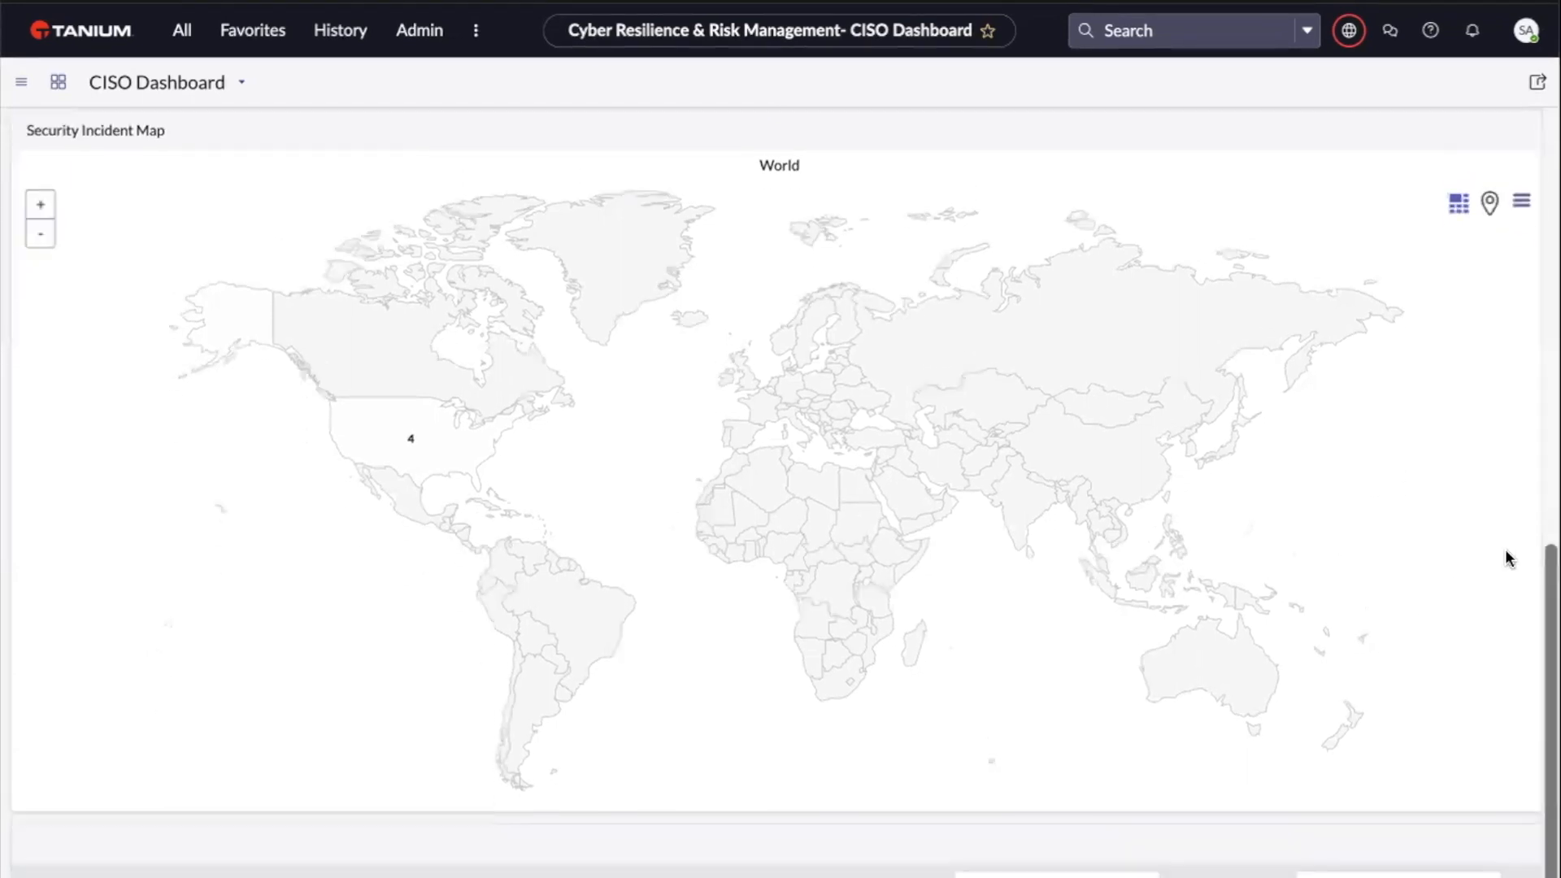
Step: Reach incident SIR0010001 from the CISO Dashboard's Security Incident Map
scroll("down", 3)
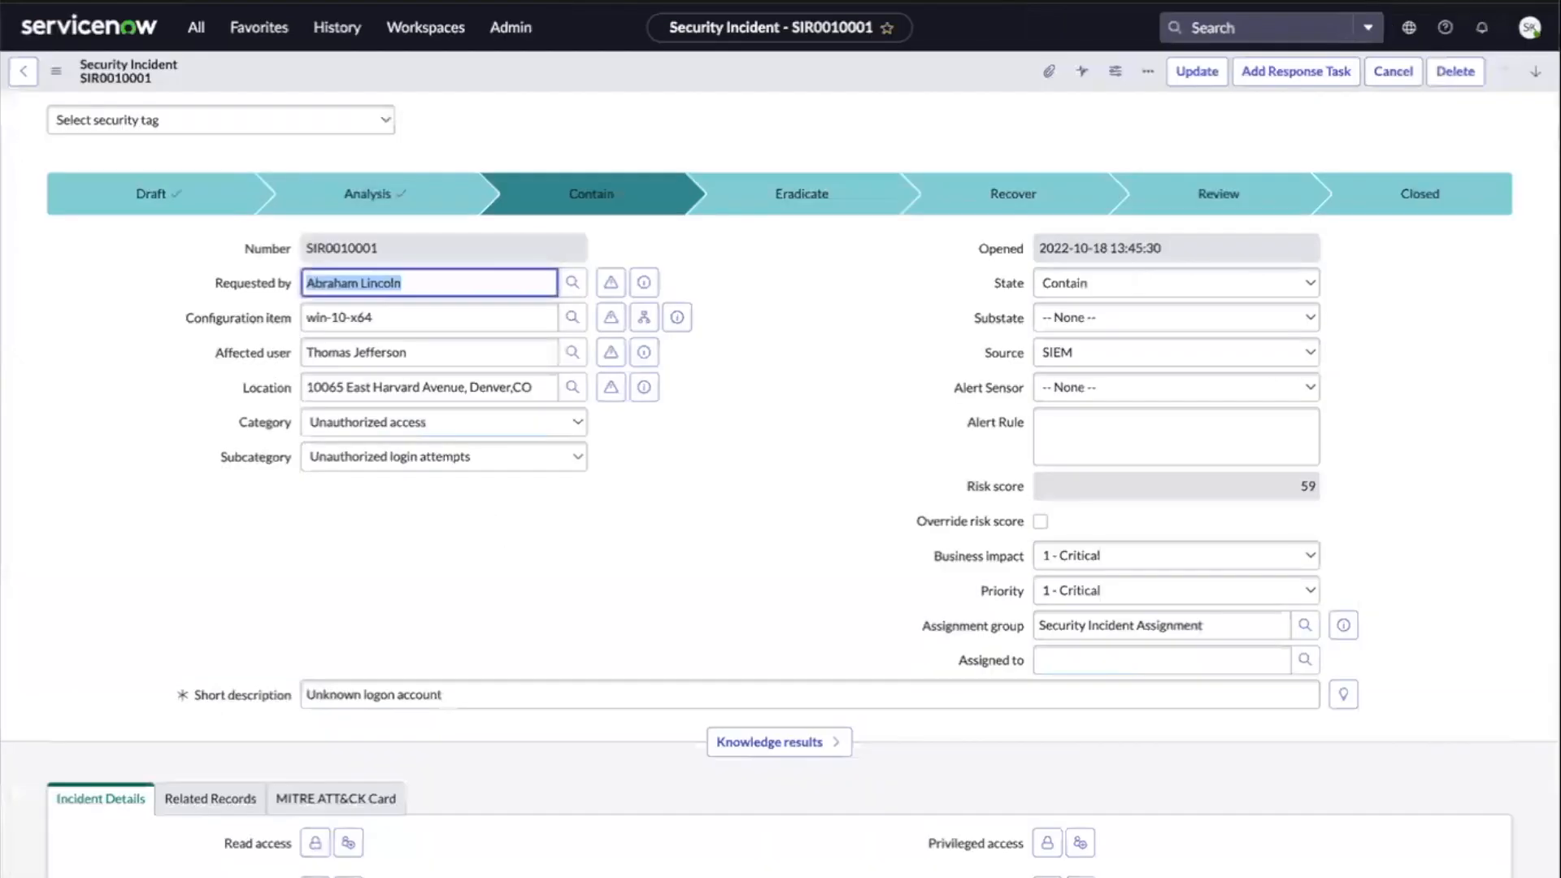
left_click(1174, 351)
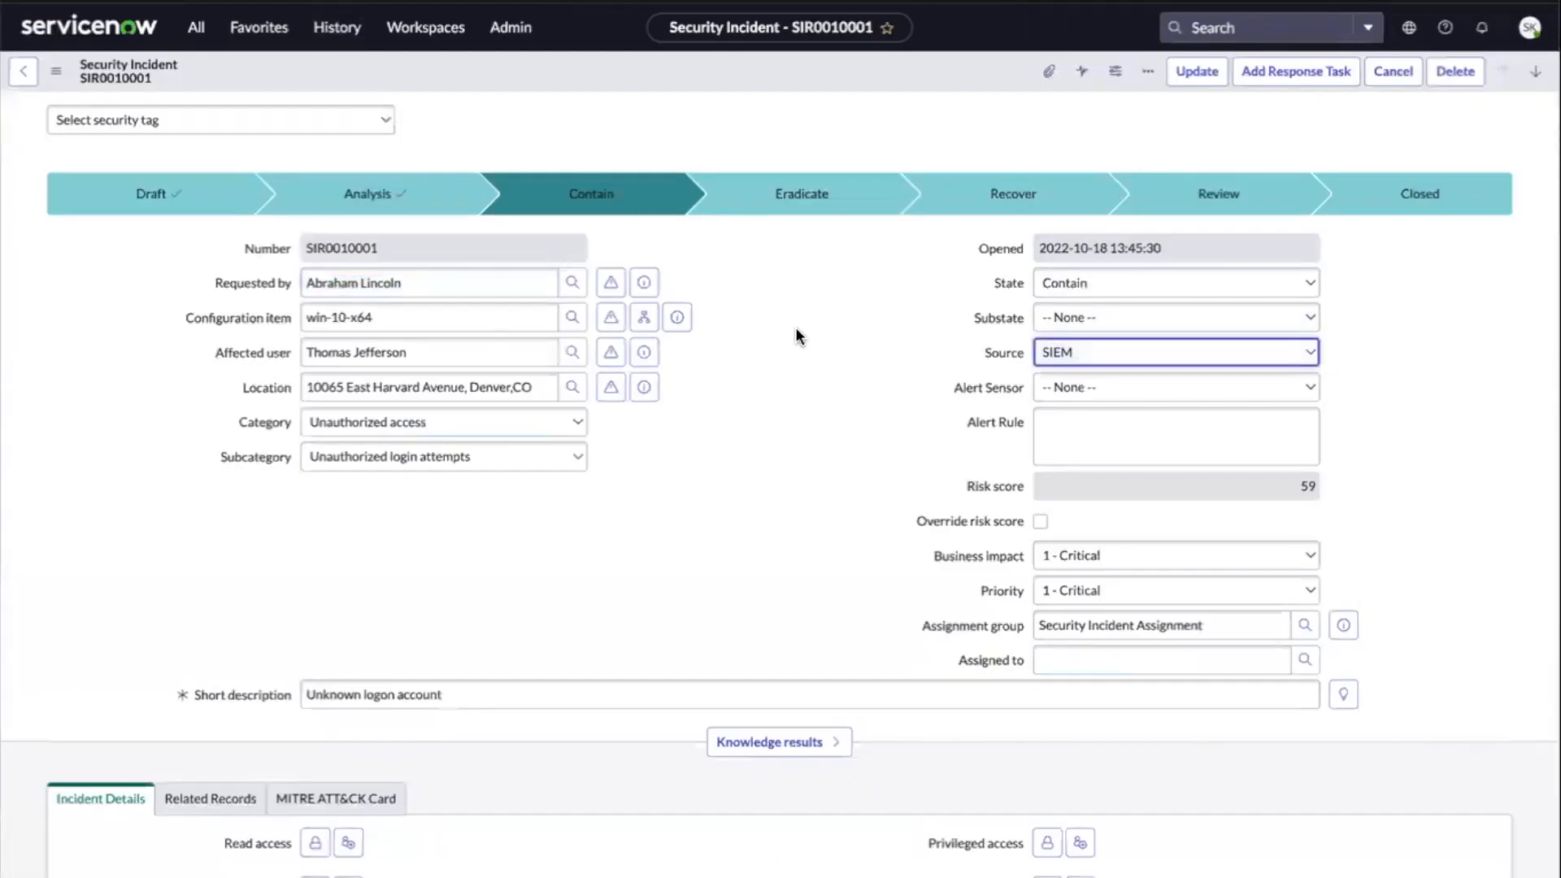
mouse_move(1470, 586)
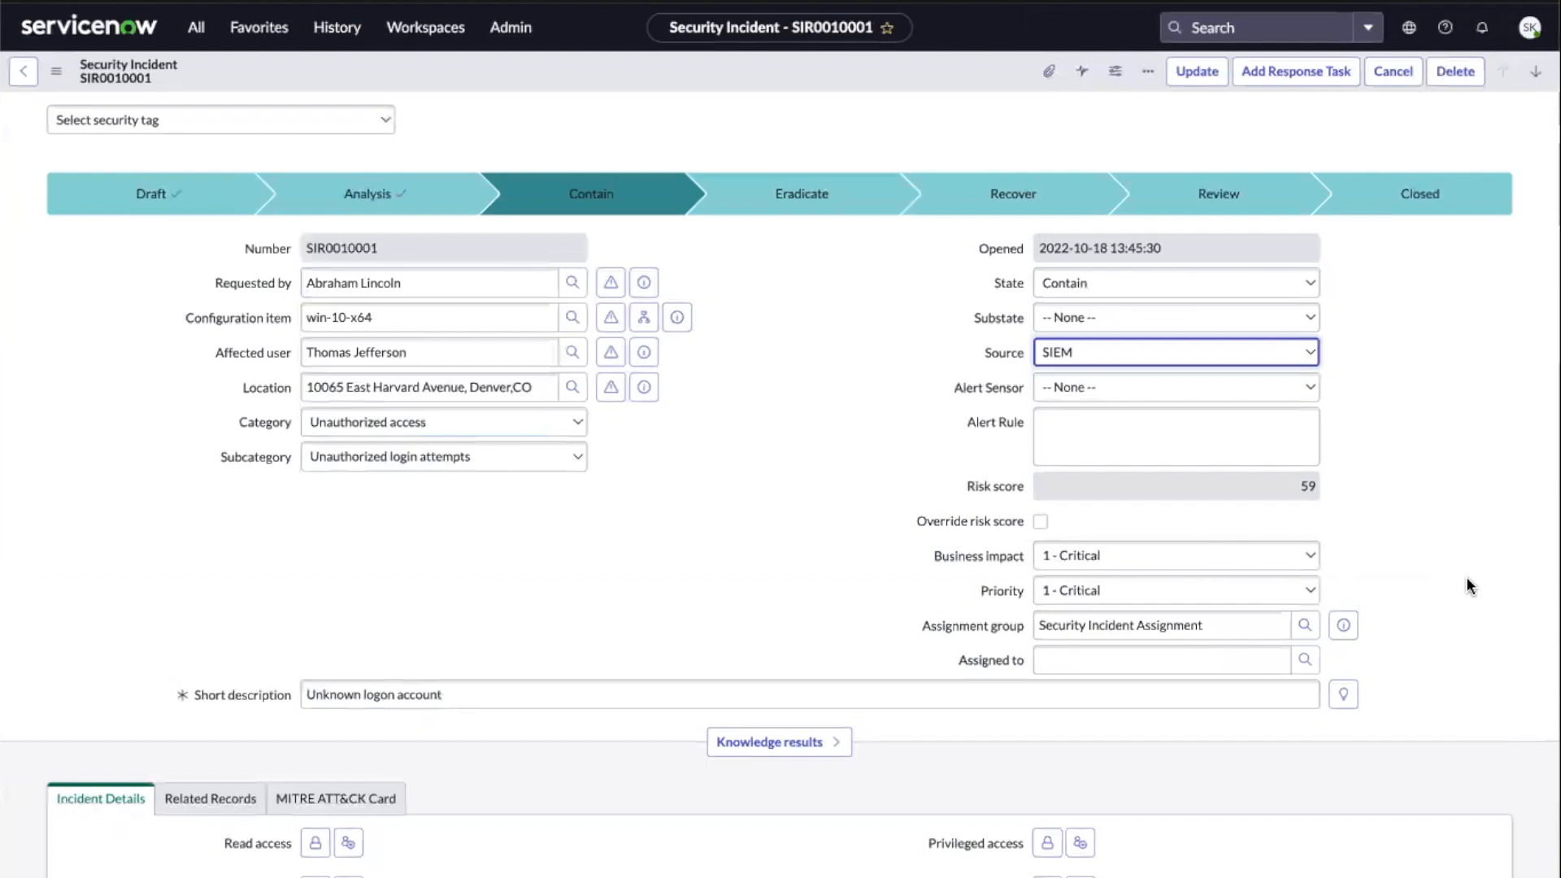
scroll("down", 3)
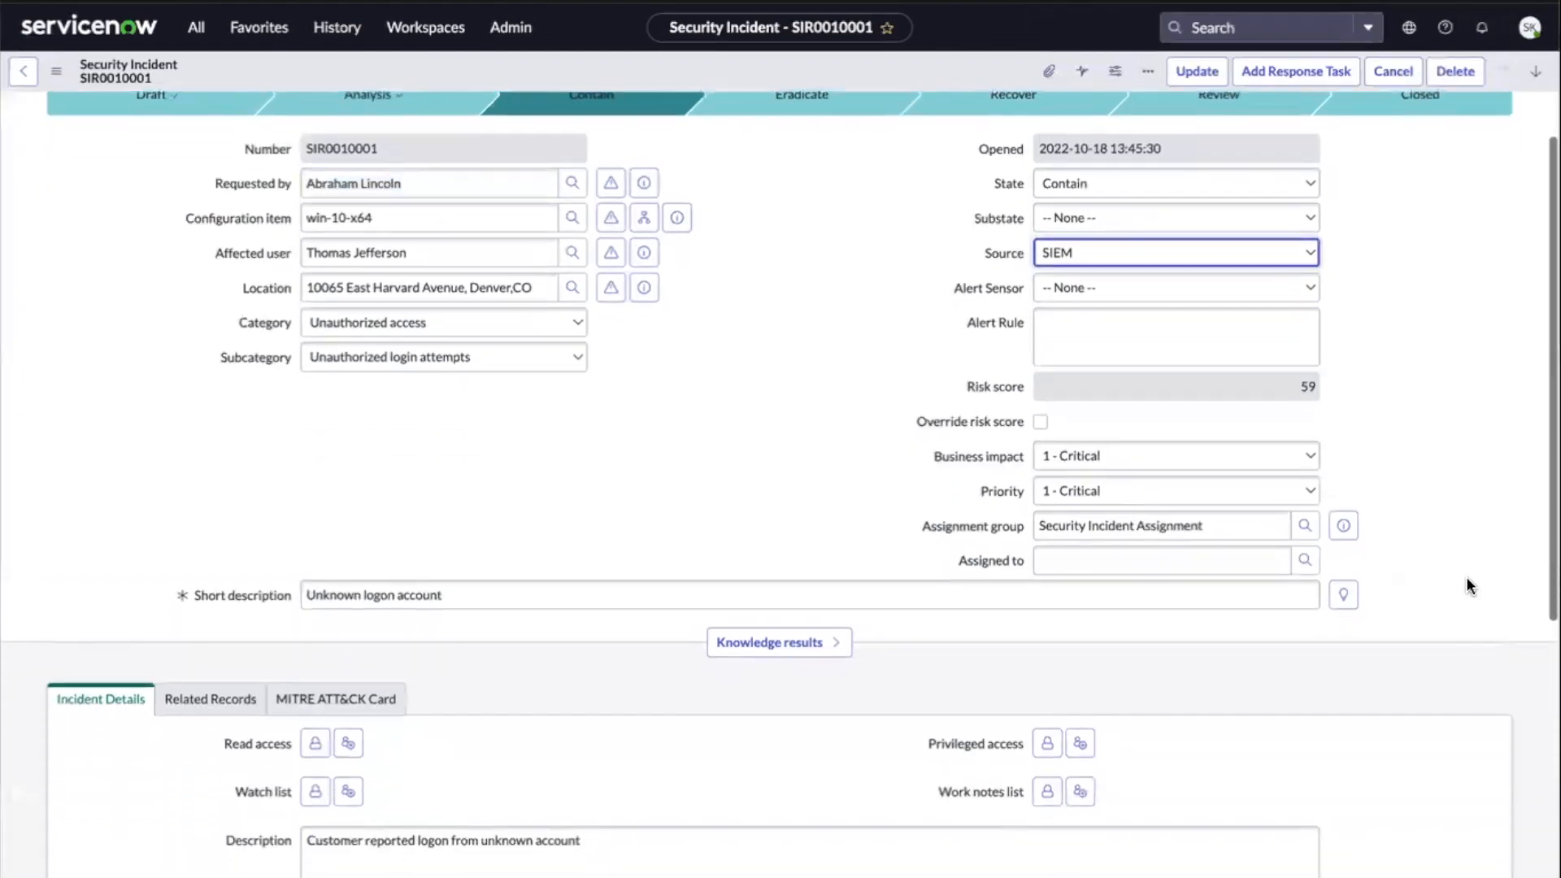
scroll("down", 3)
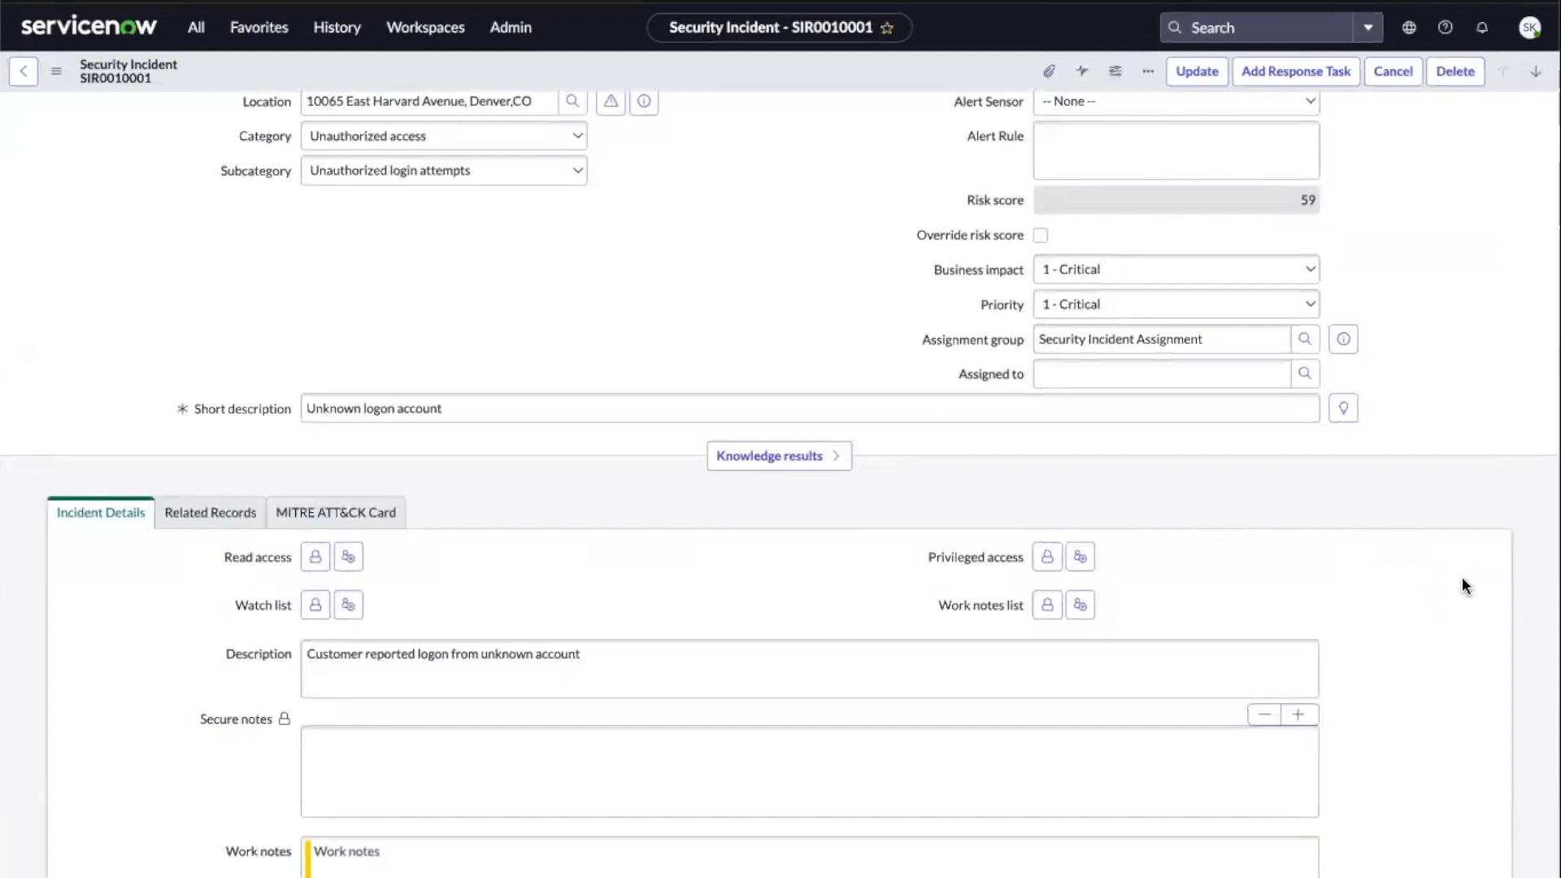
scroll("down", 3)
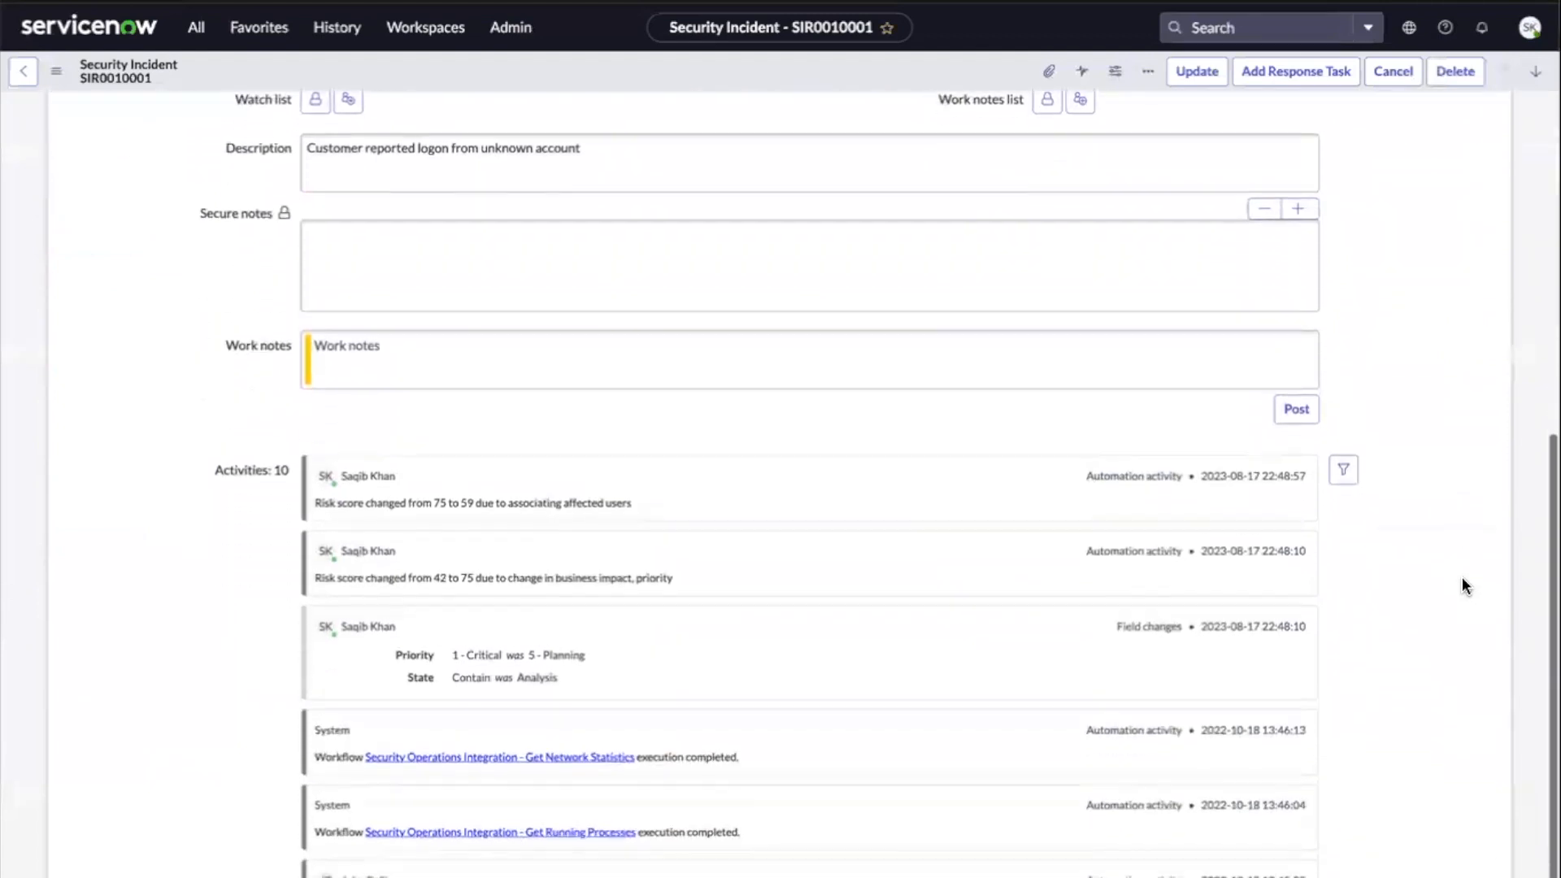
scroll("down", 3)
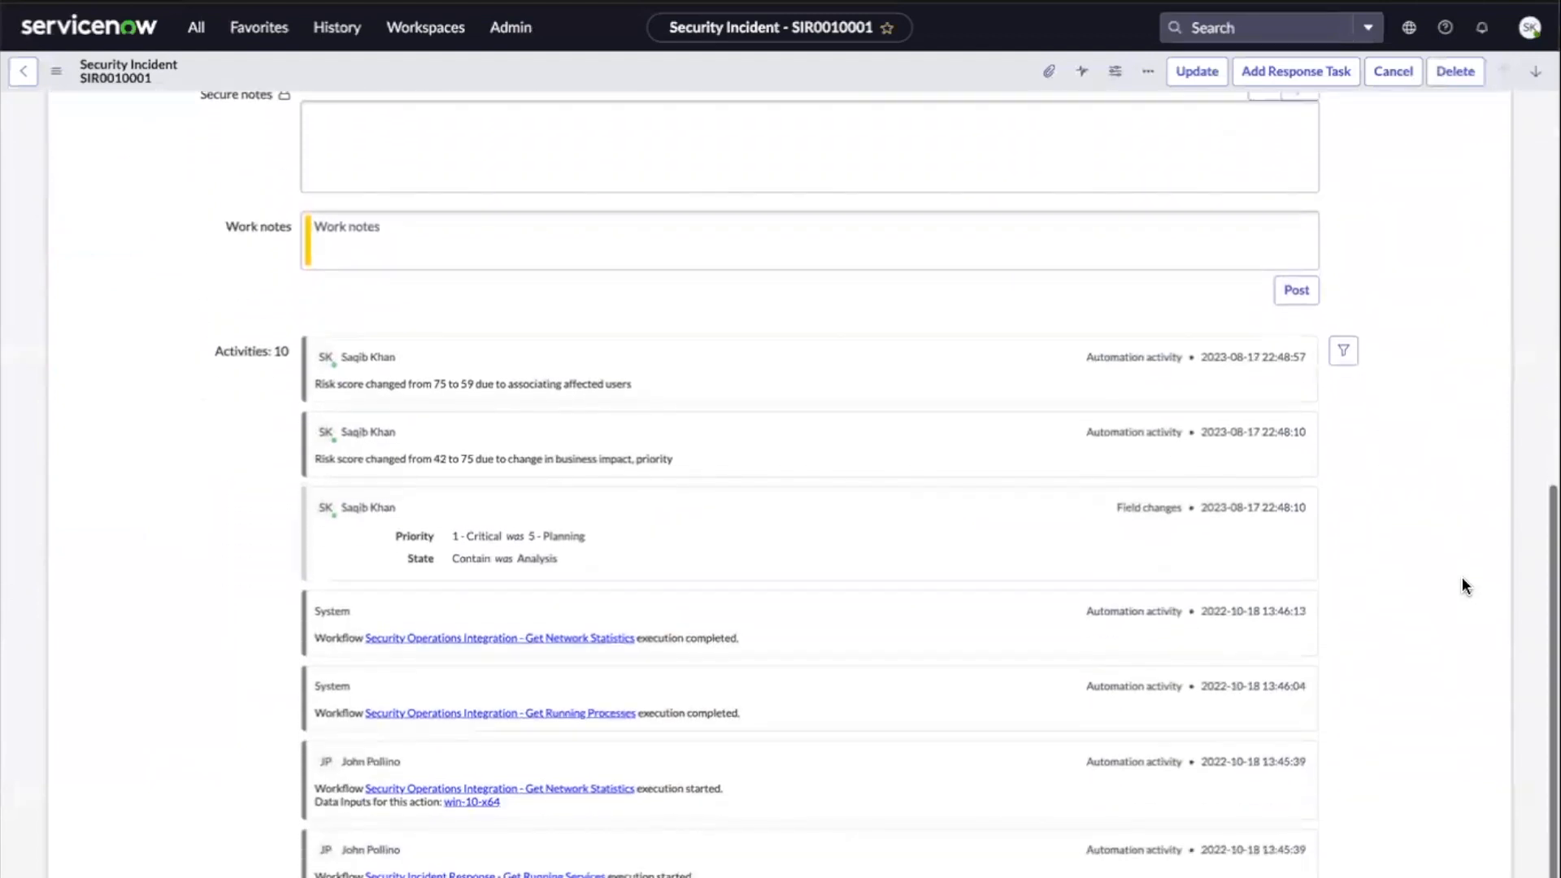
scroll("down", 3)
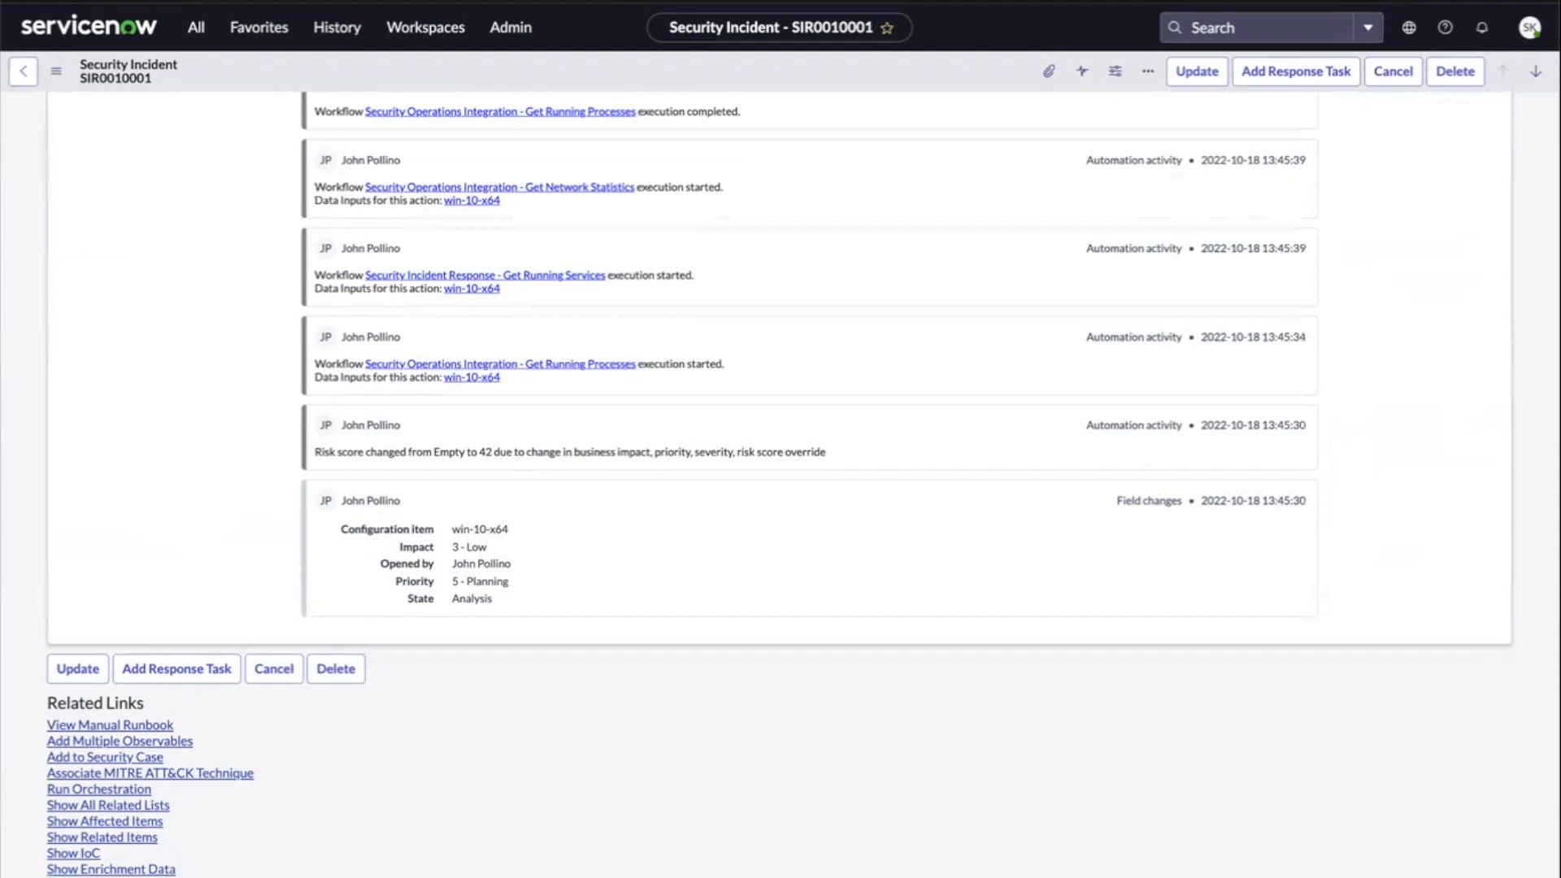
scroll("down", 3)
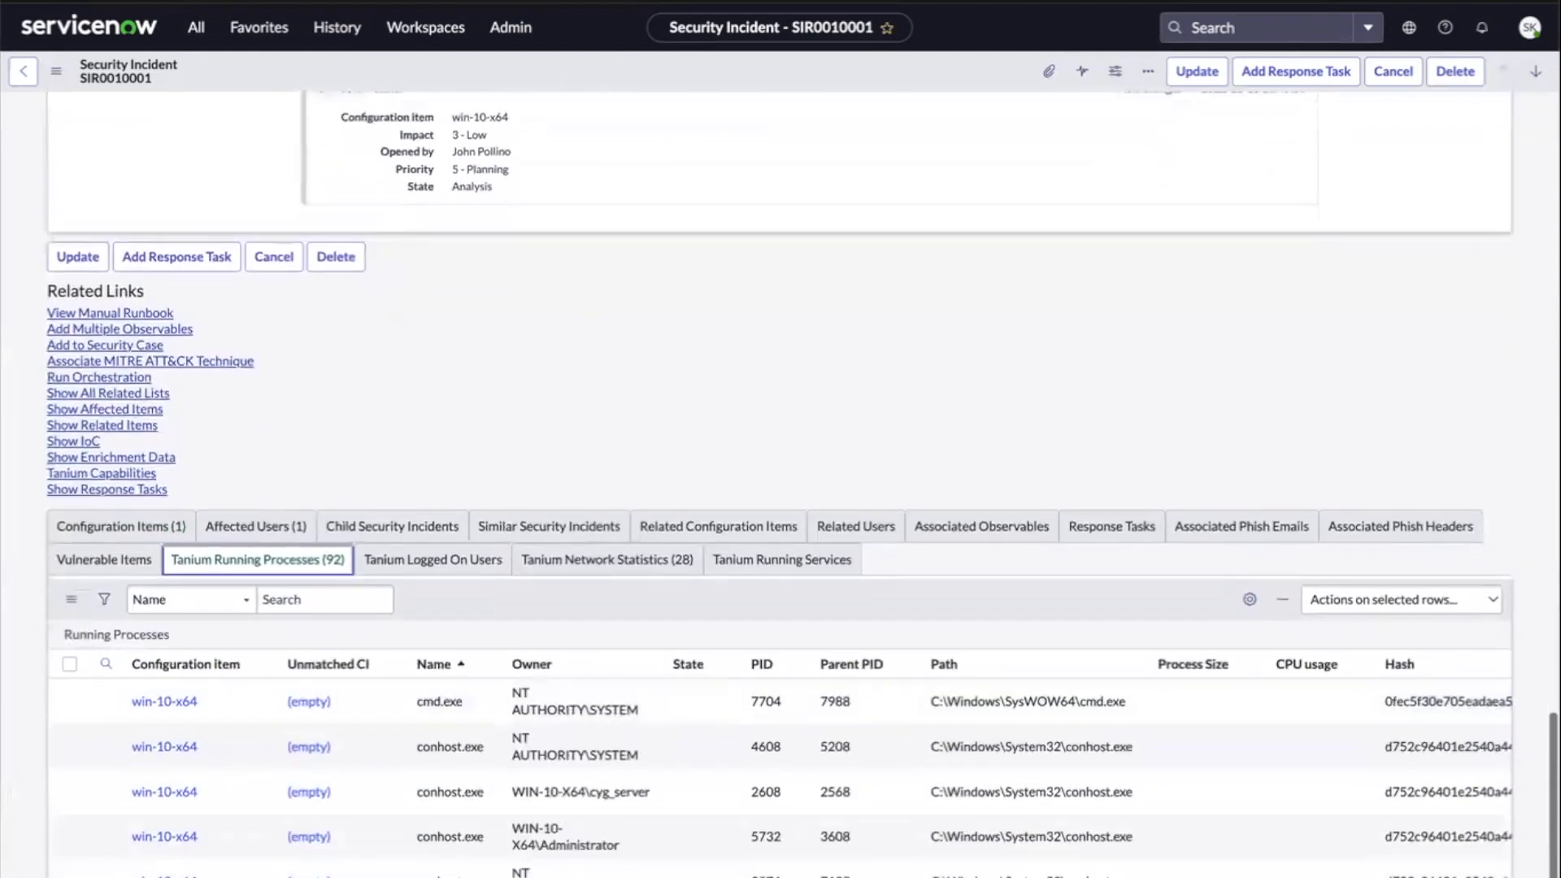
Step: Show the 28 svchost Tanium network statistics entries for SIR0010001 on win-10-x64
scroll("down", 3)
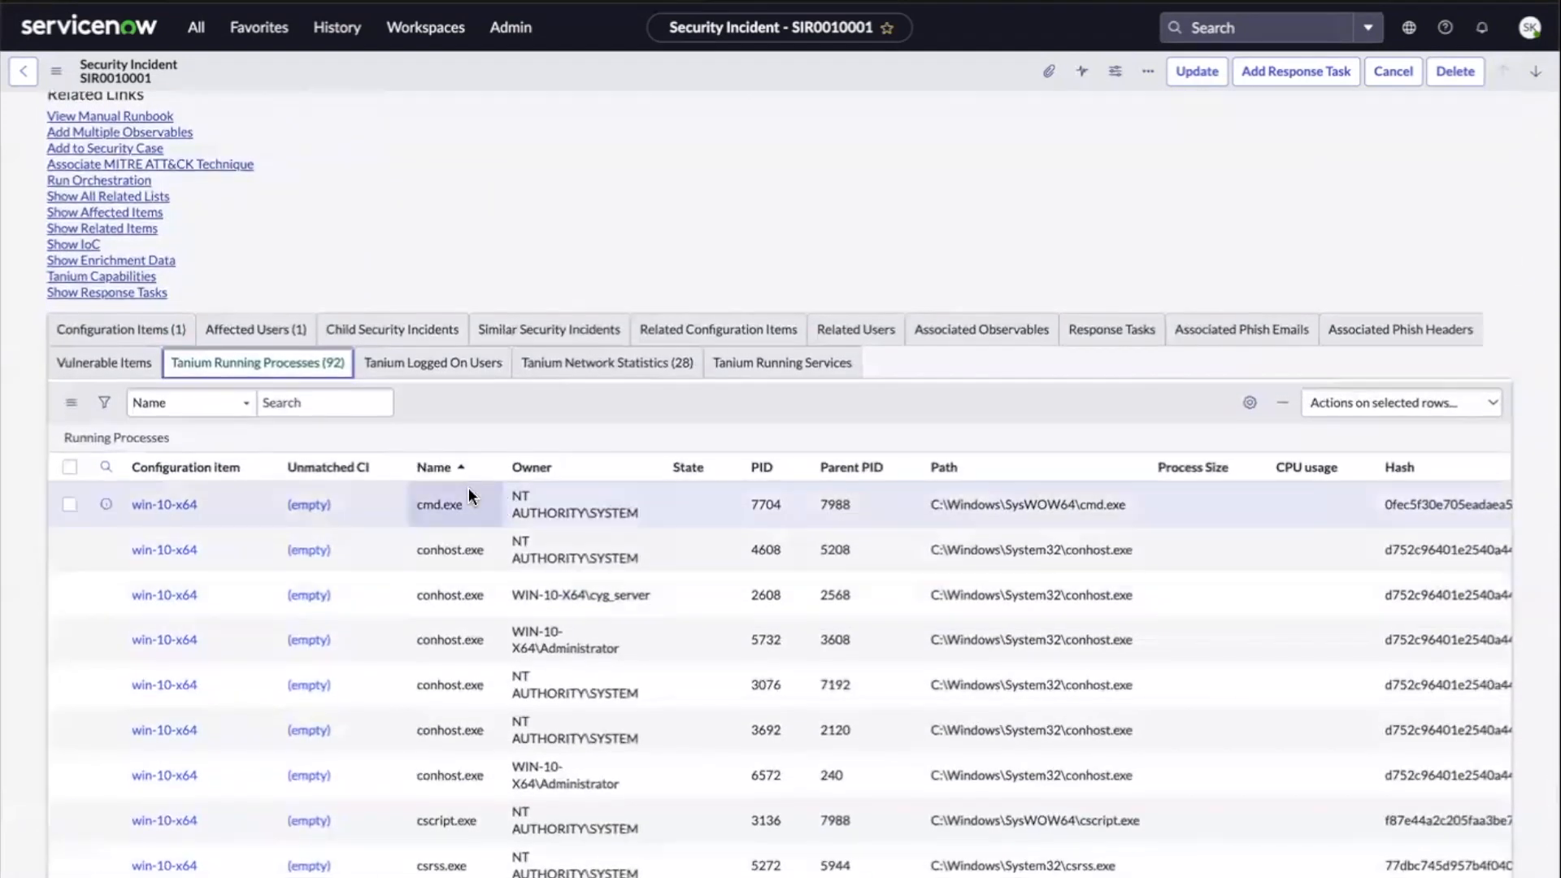
left_click(606, 361)
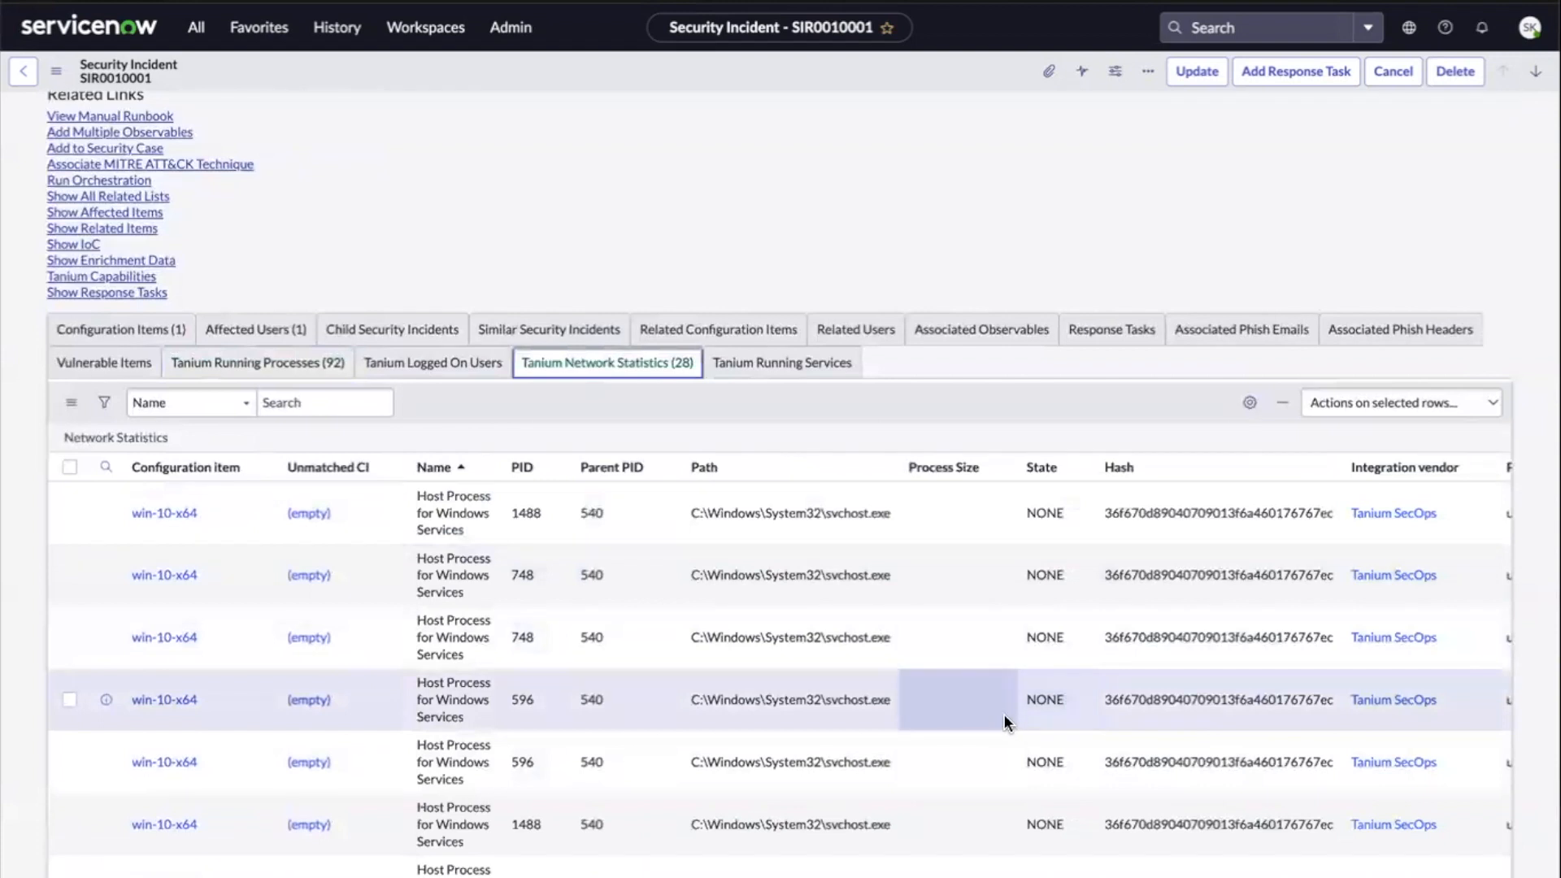
mouse_move(1000, 724)
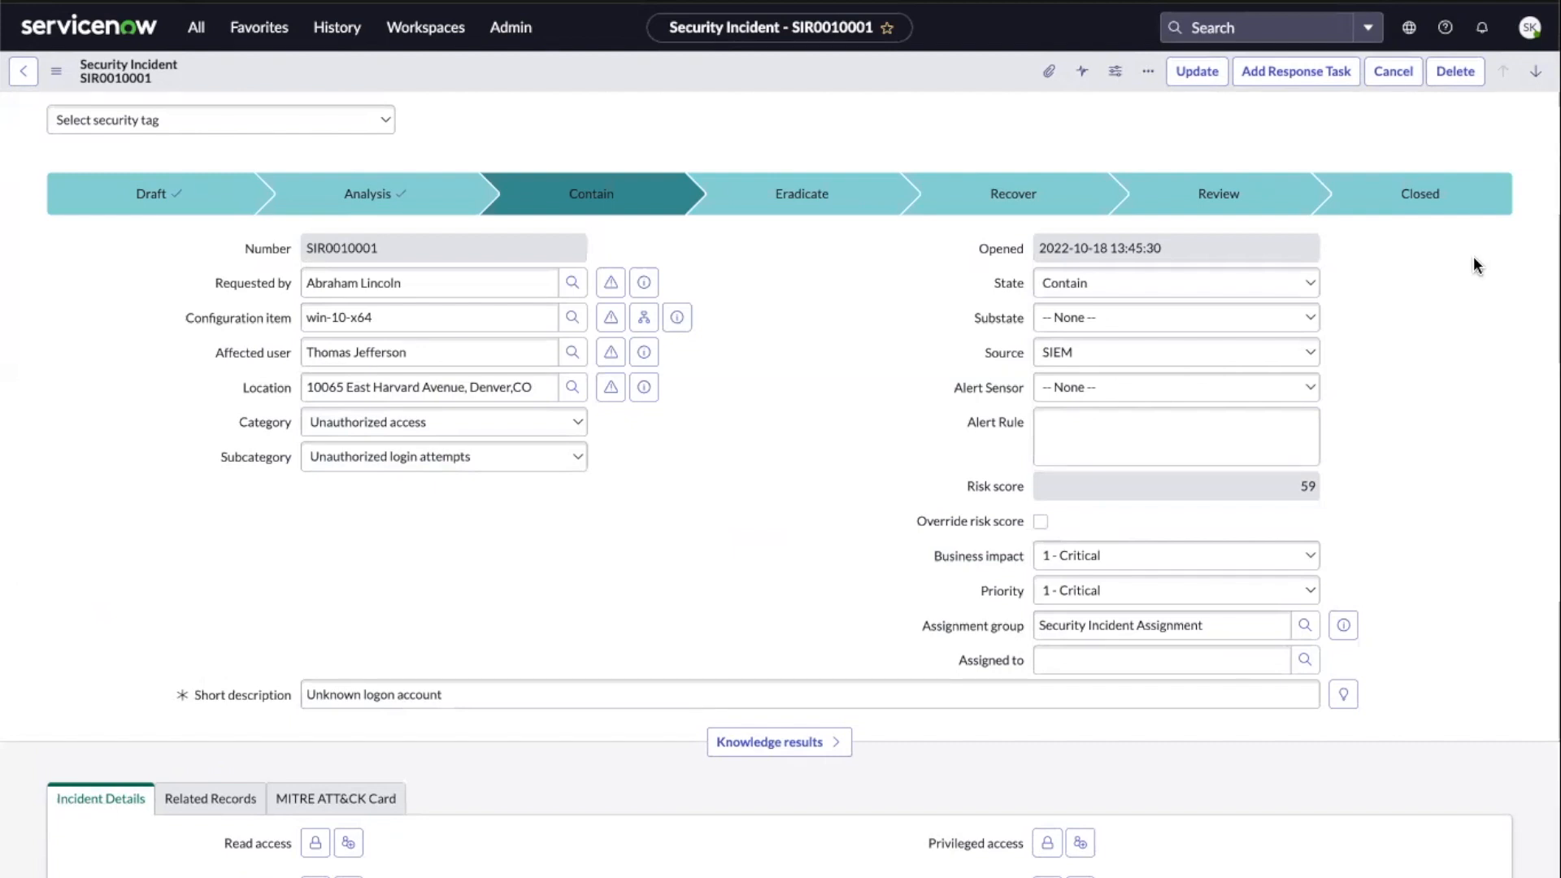
mouse_move(1464, 262)
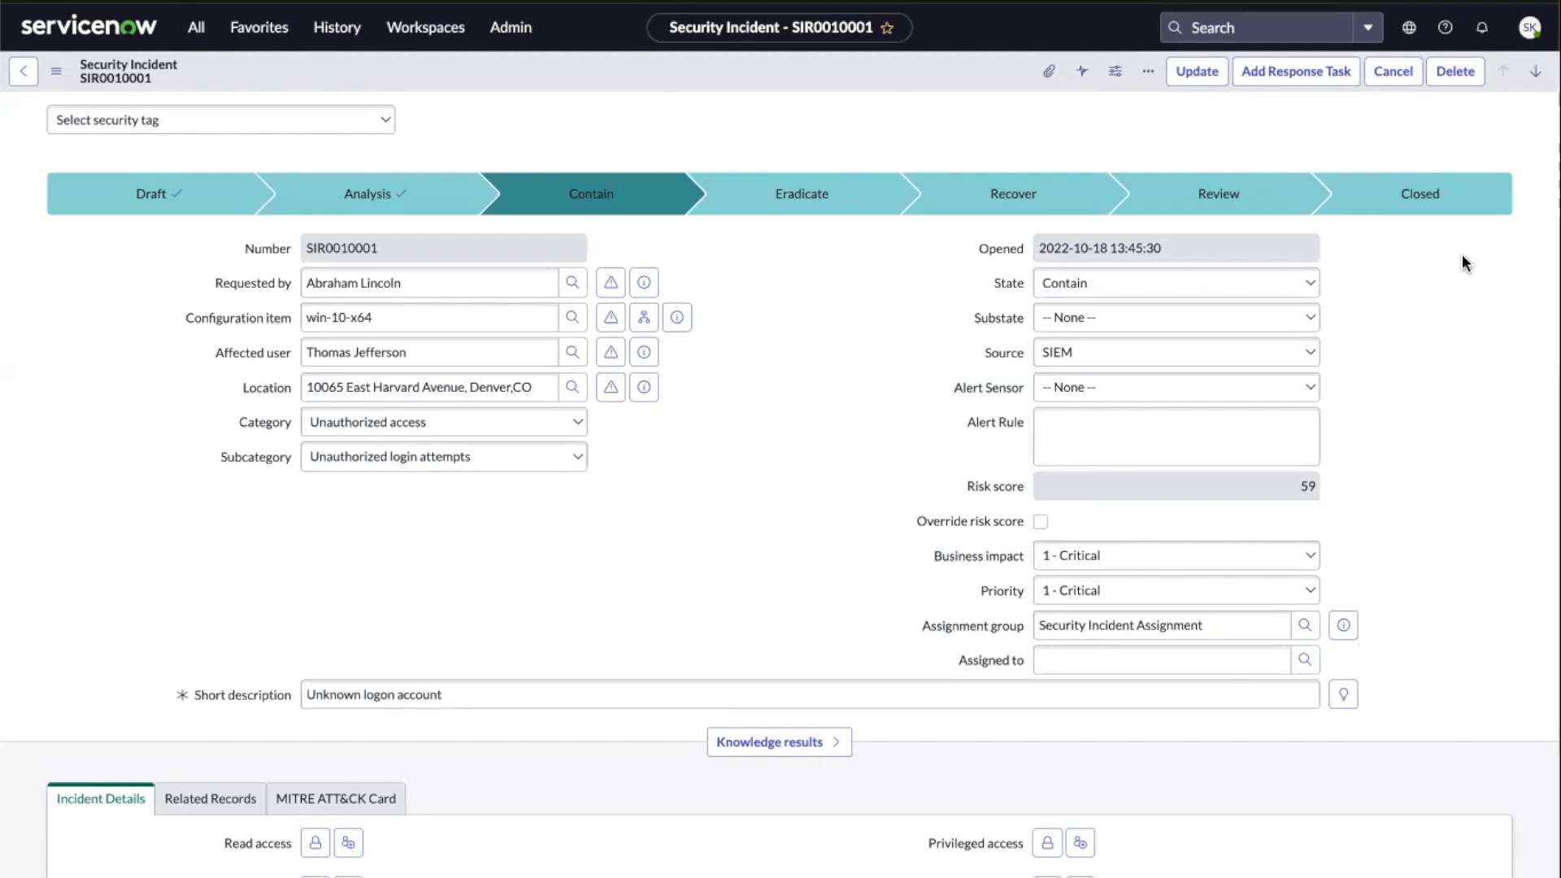